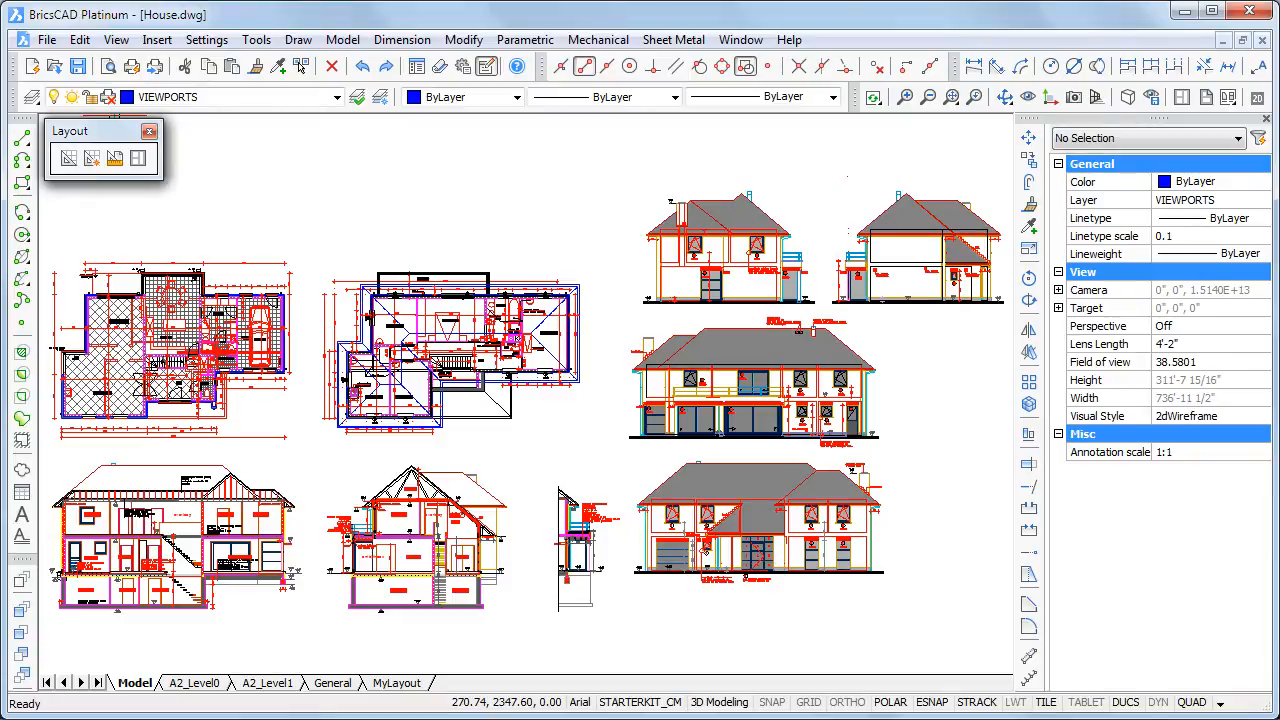
# - View the A2_Level0, A2_Level1, MyLayout and General sheets, then dismiss General's page settings
pyautogui.click(195, 683)
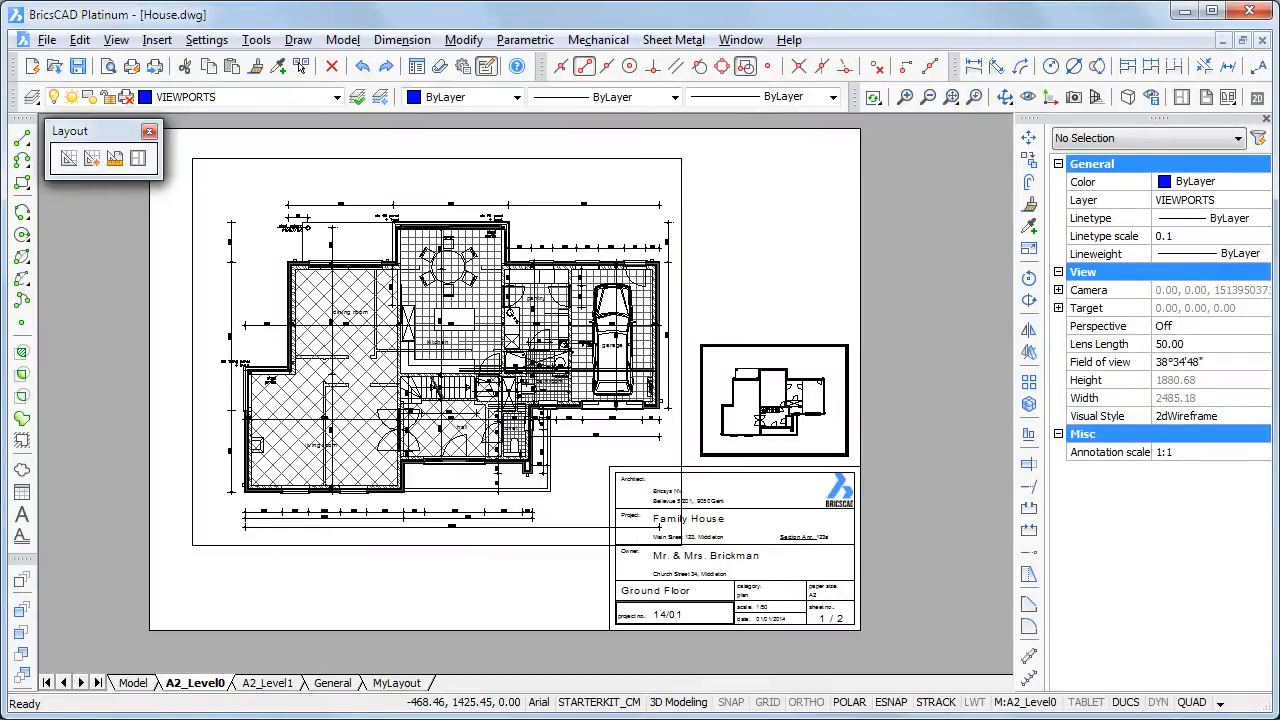
pyautogui.click(267, 682)
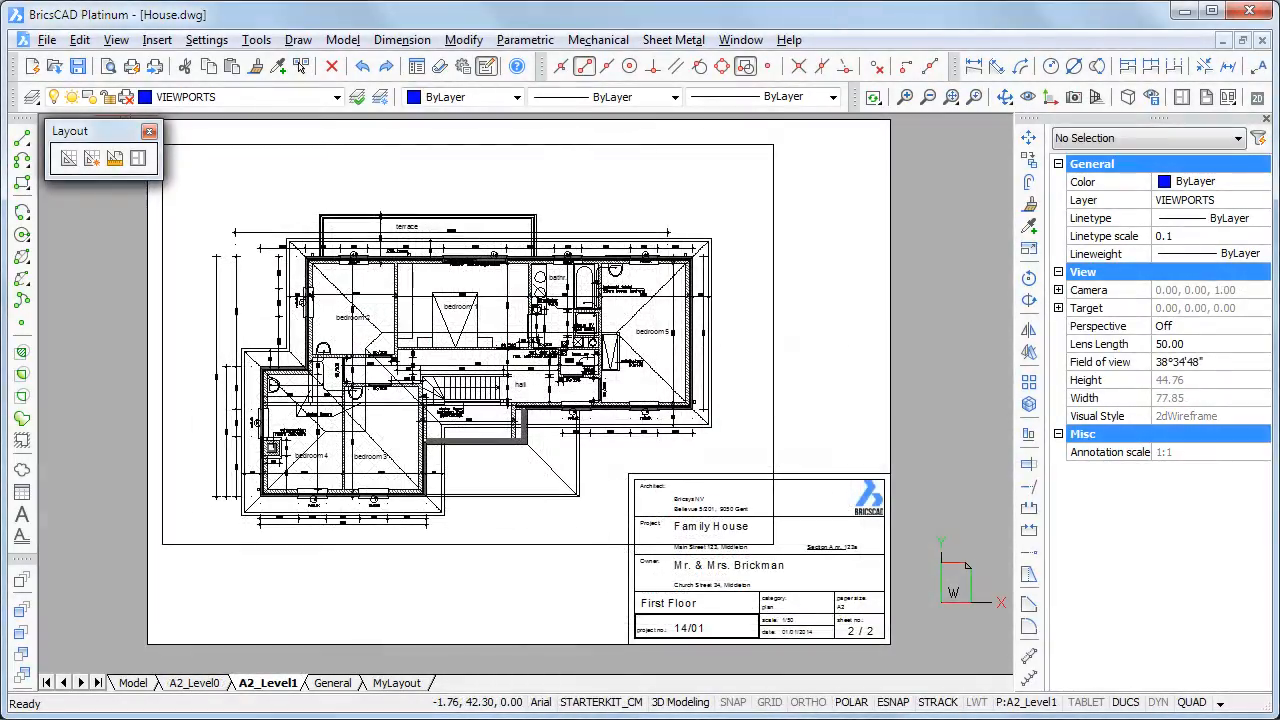
pyautogui.click(397, 682)
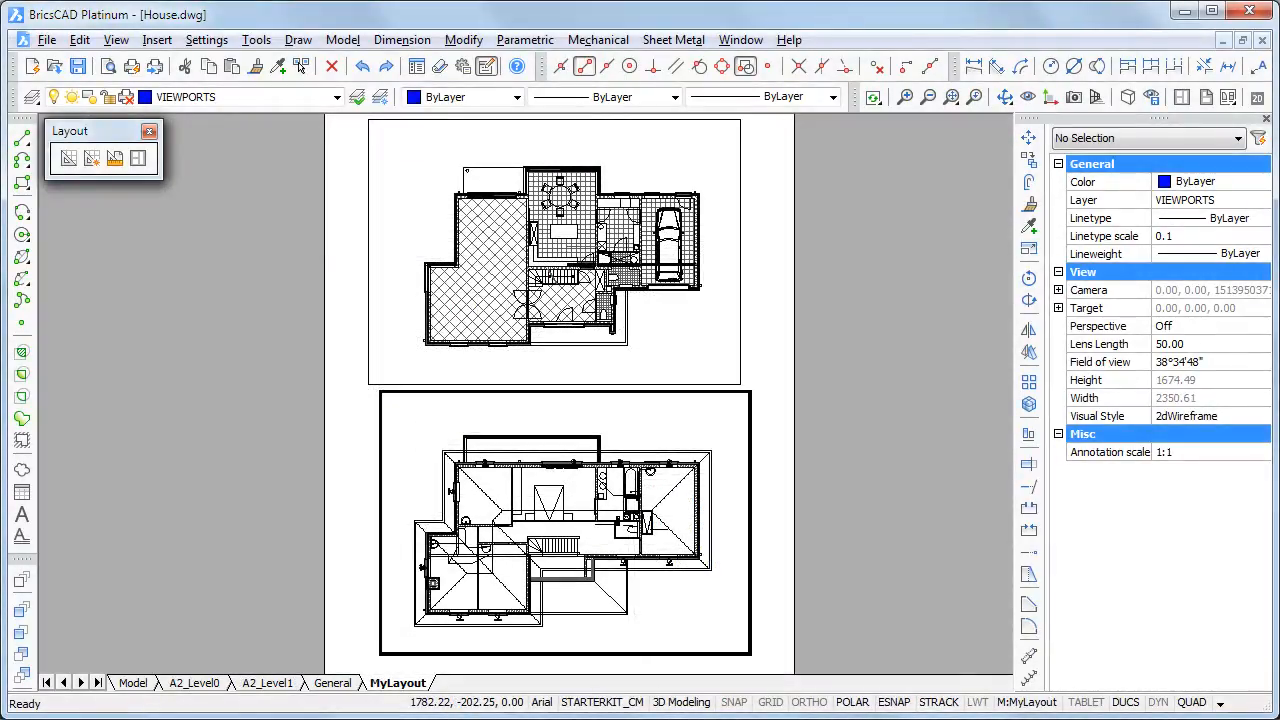
pyautogui.click(333, 682)
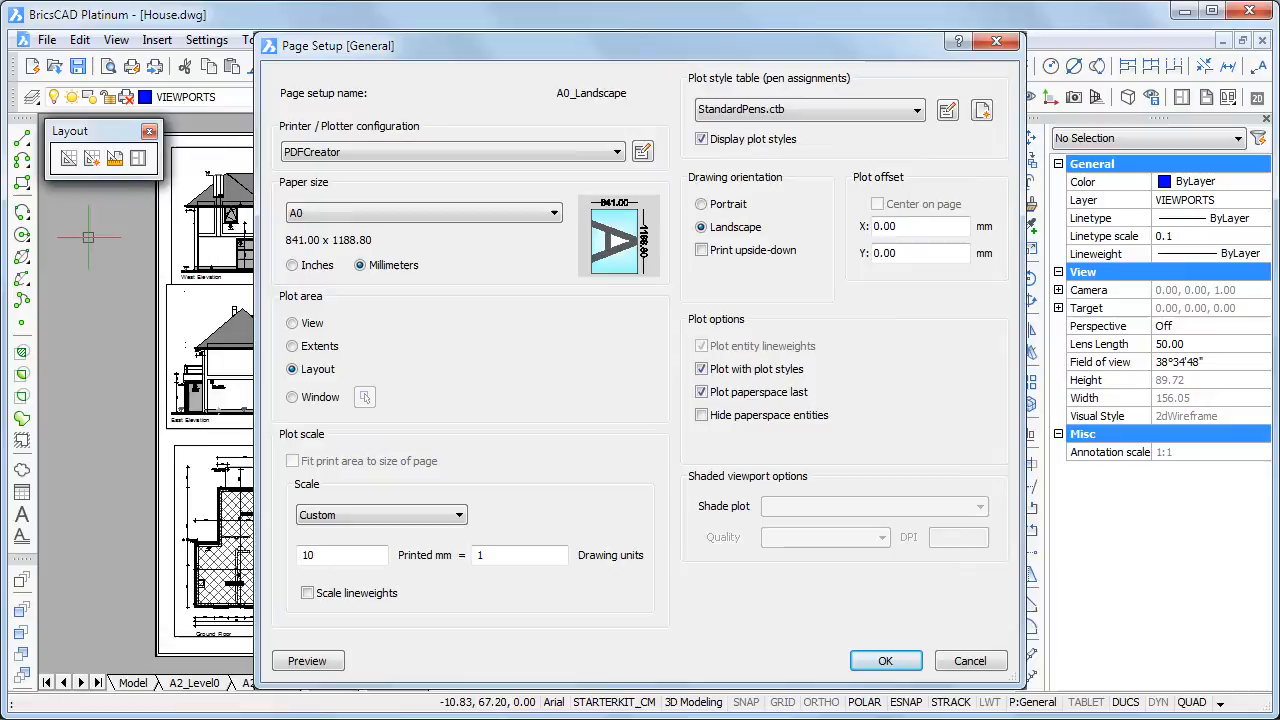
pyautogui.click(884, 660)
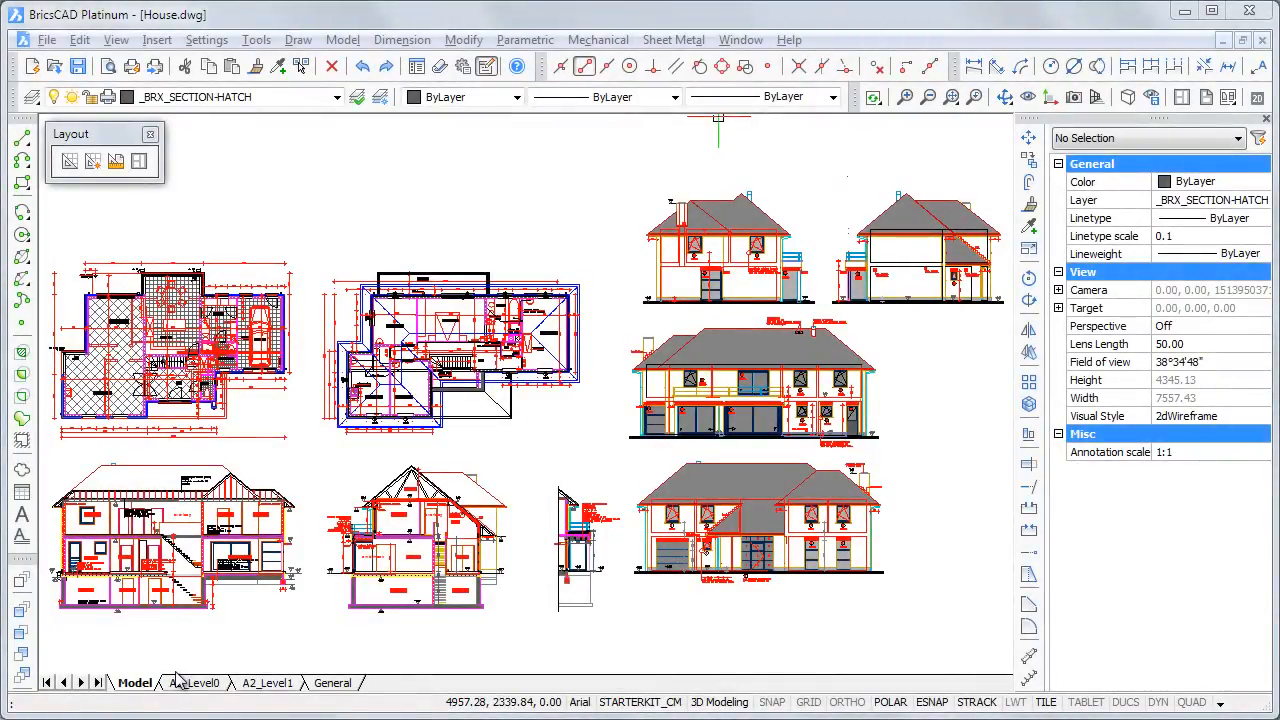
# - Cycle through the A2_Level0, A2_Level1 and General sheets, ending back on A2_Level0
pyautogui.click(200, 682)
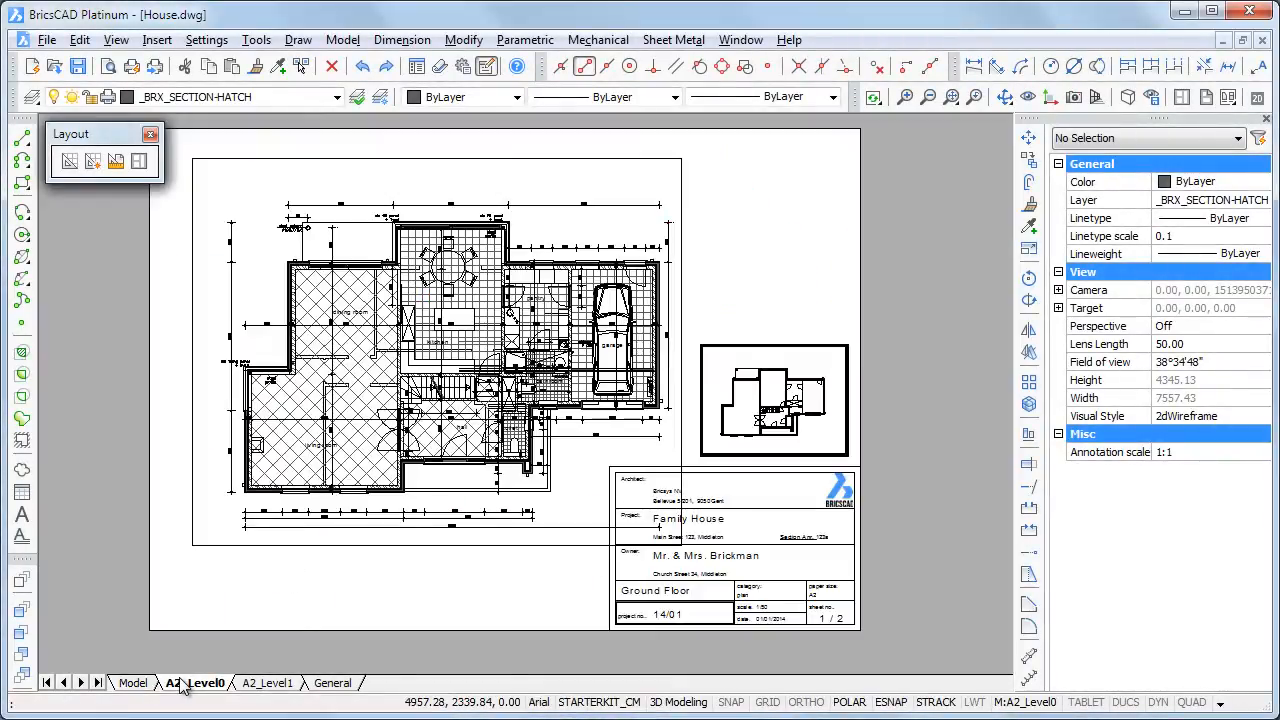
pyautogui.click(266, 683)
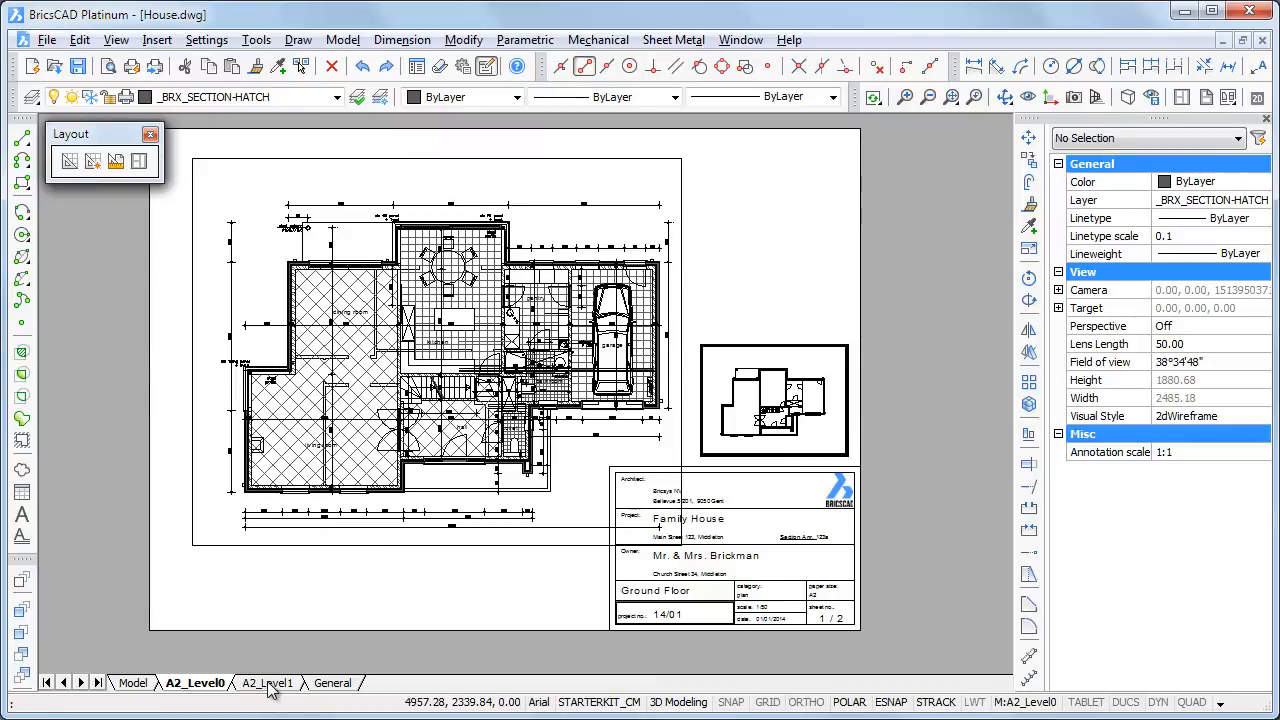
pyautogui.click(267, 682)
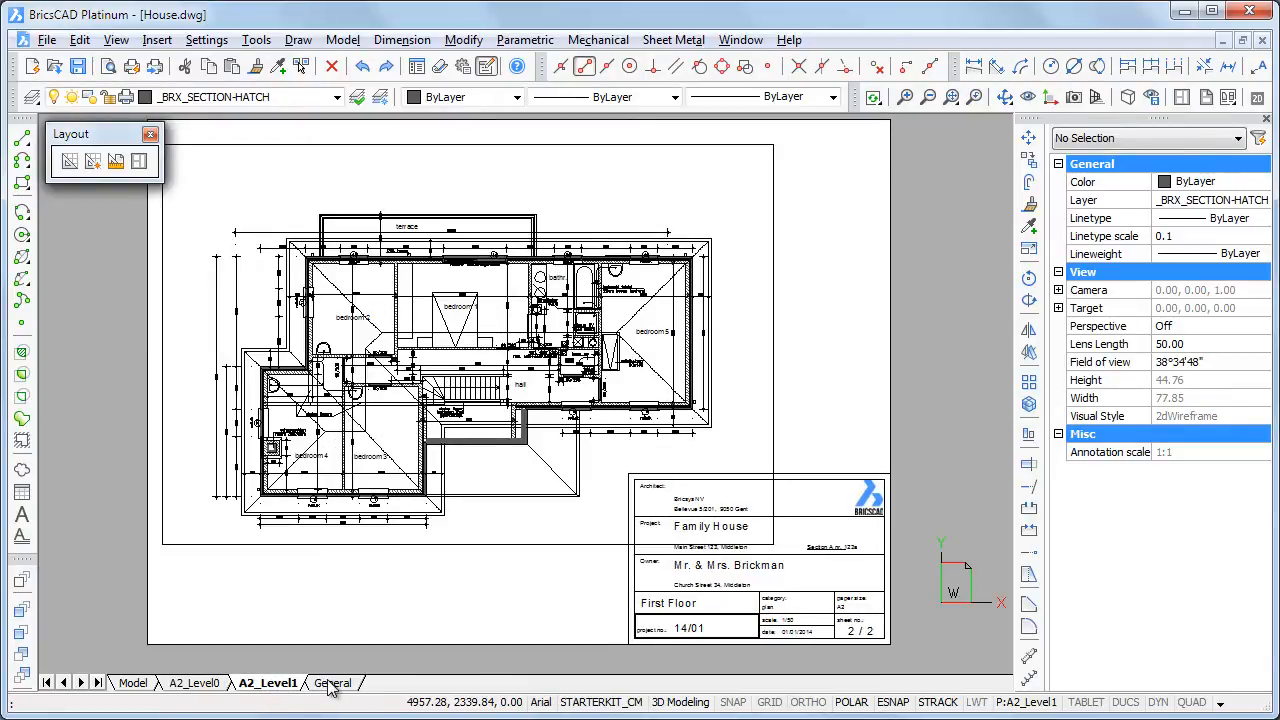
pyautogui.click(333, 682)
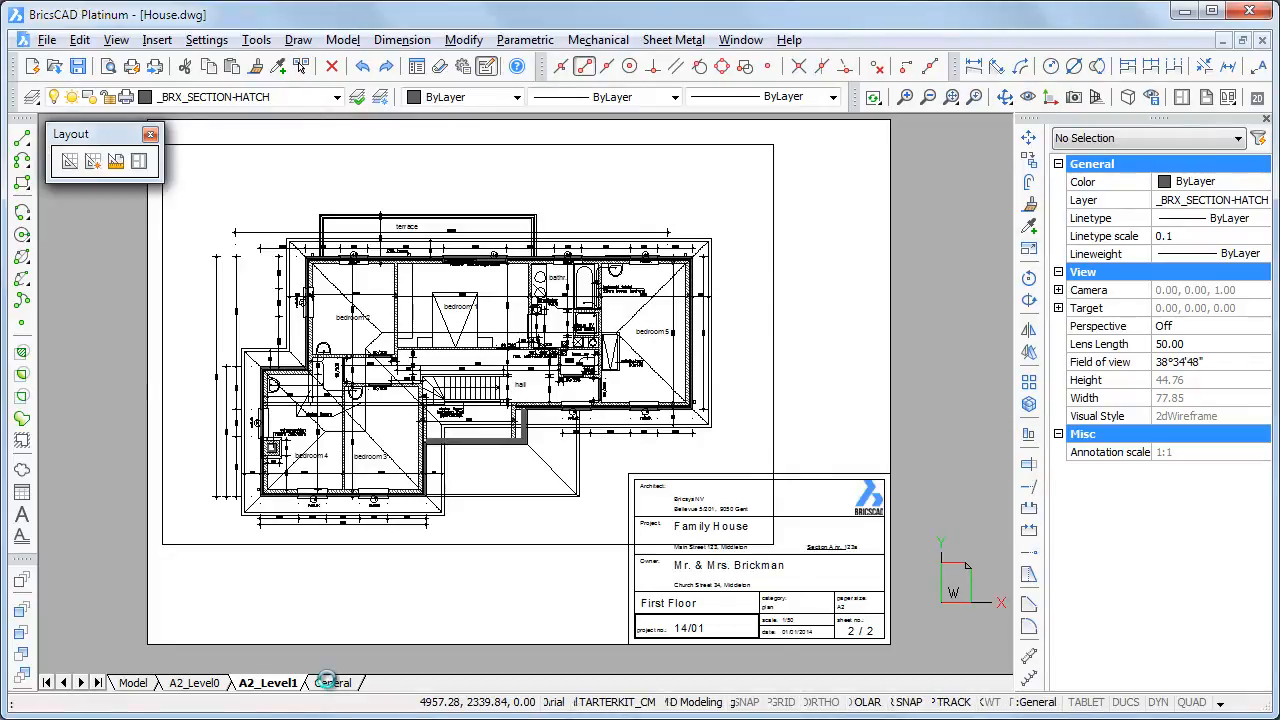
pyautogui.click(333, 682)
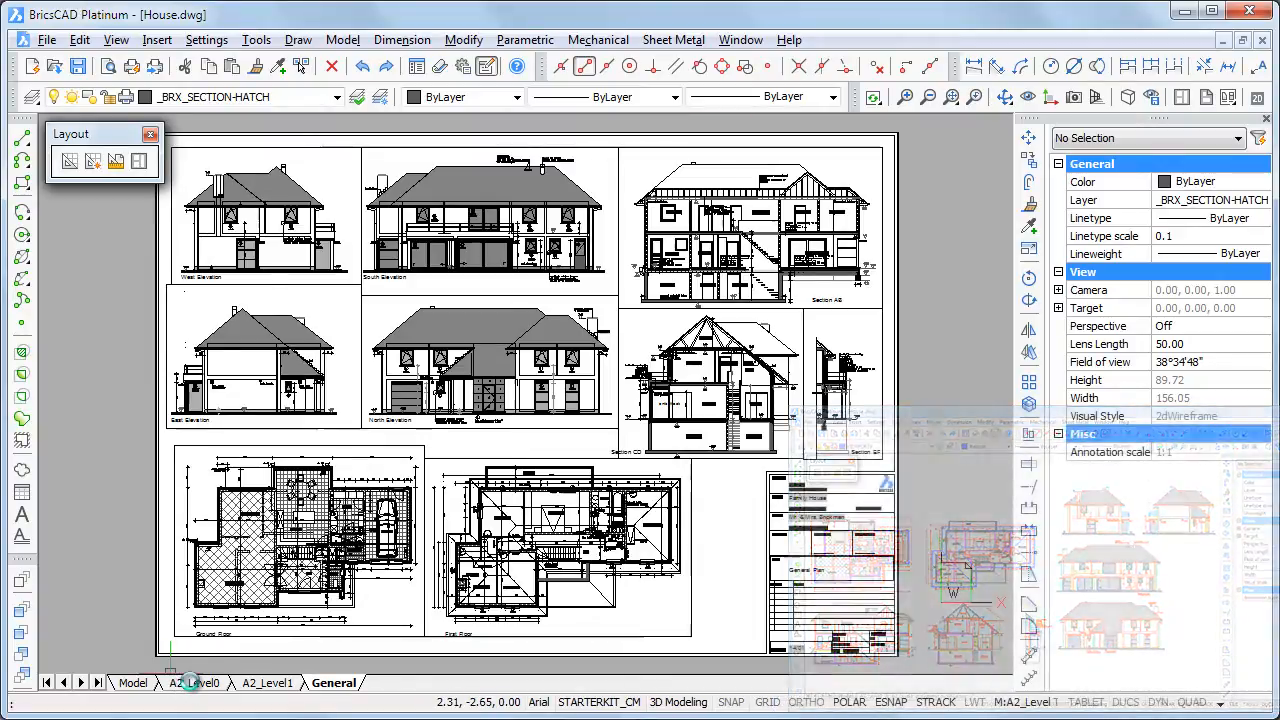
pyautogui.click(195, 682)
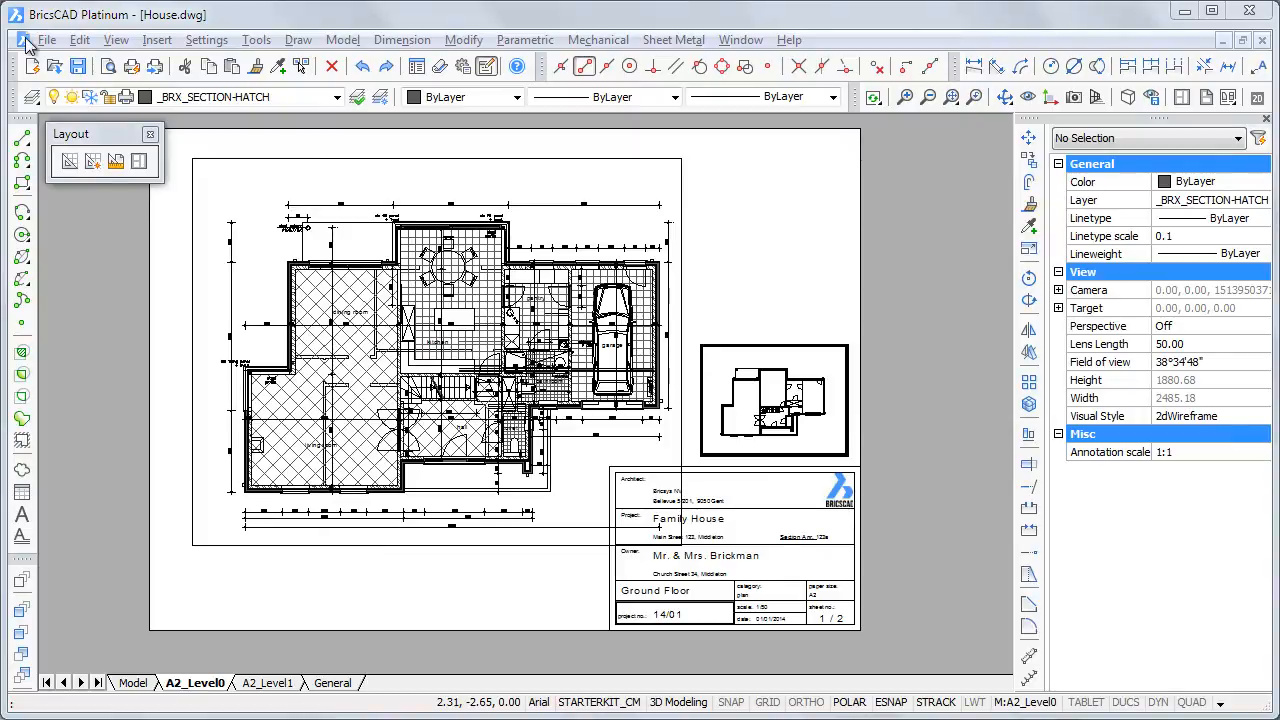
pyautogui.click(46, 39)
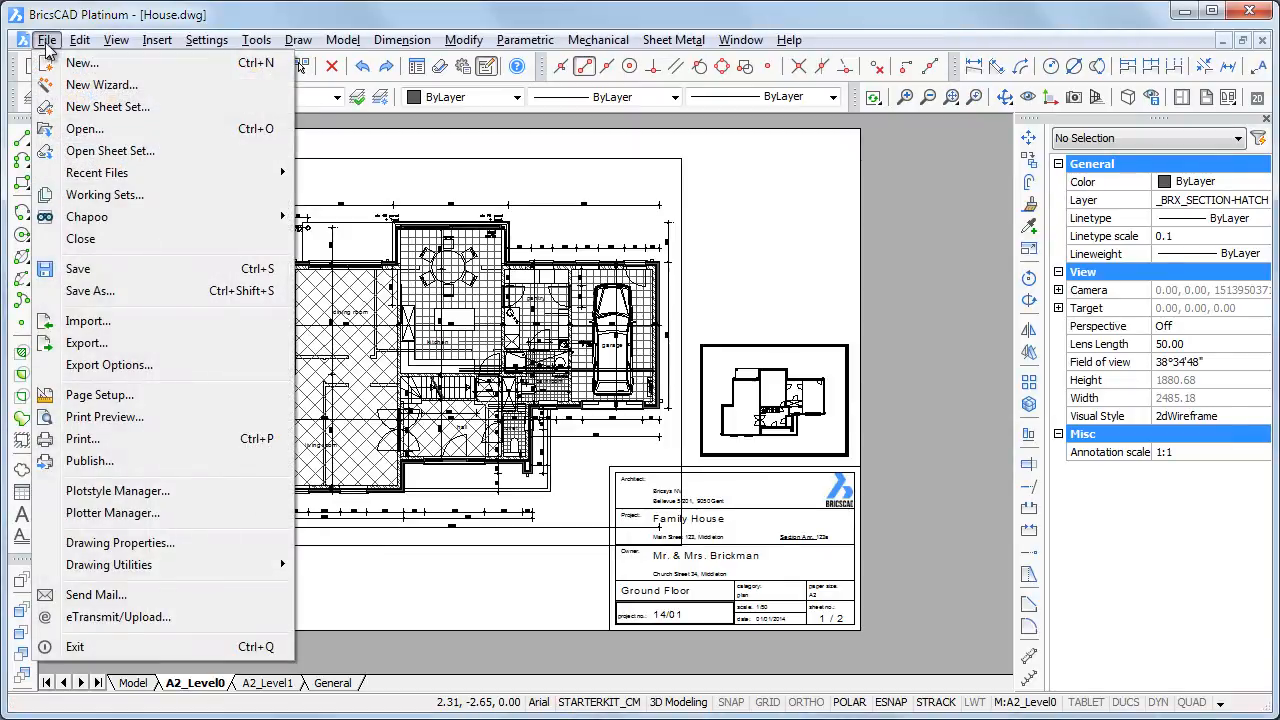
pyautogui.moveTo(104, 417)
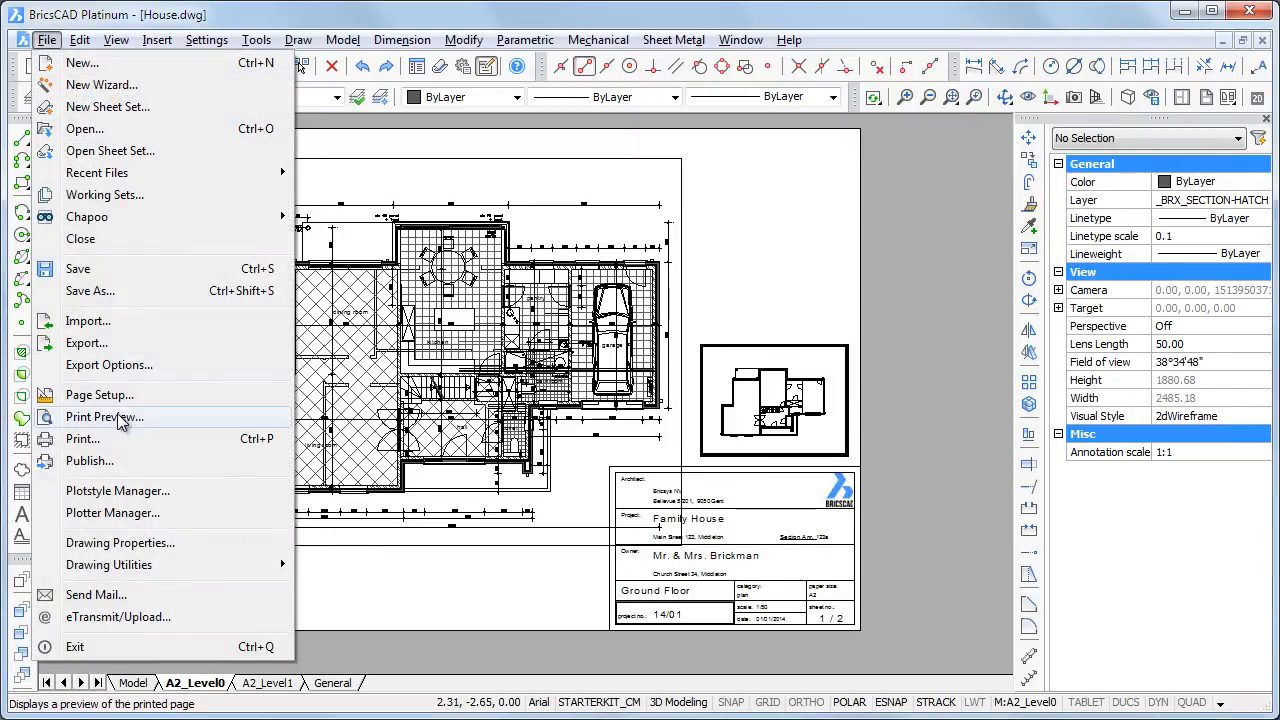
pyautogui.click(105, 417)
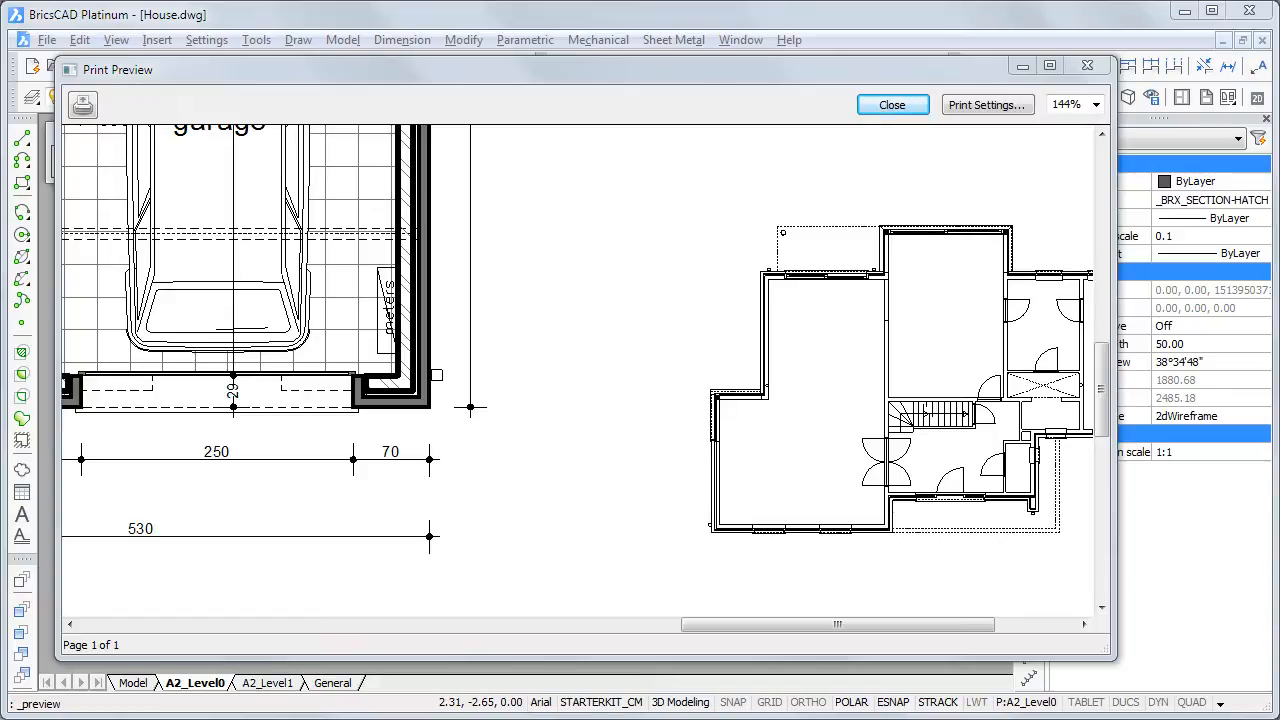
pyautogui.click(891, 104)
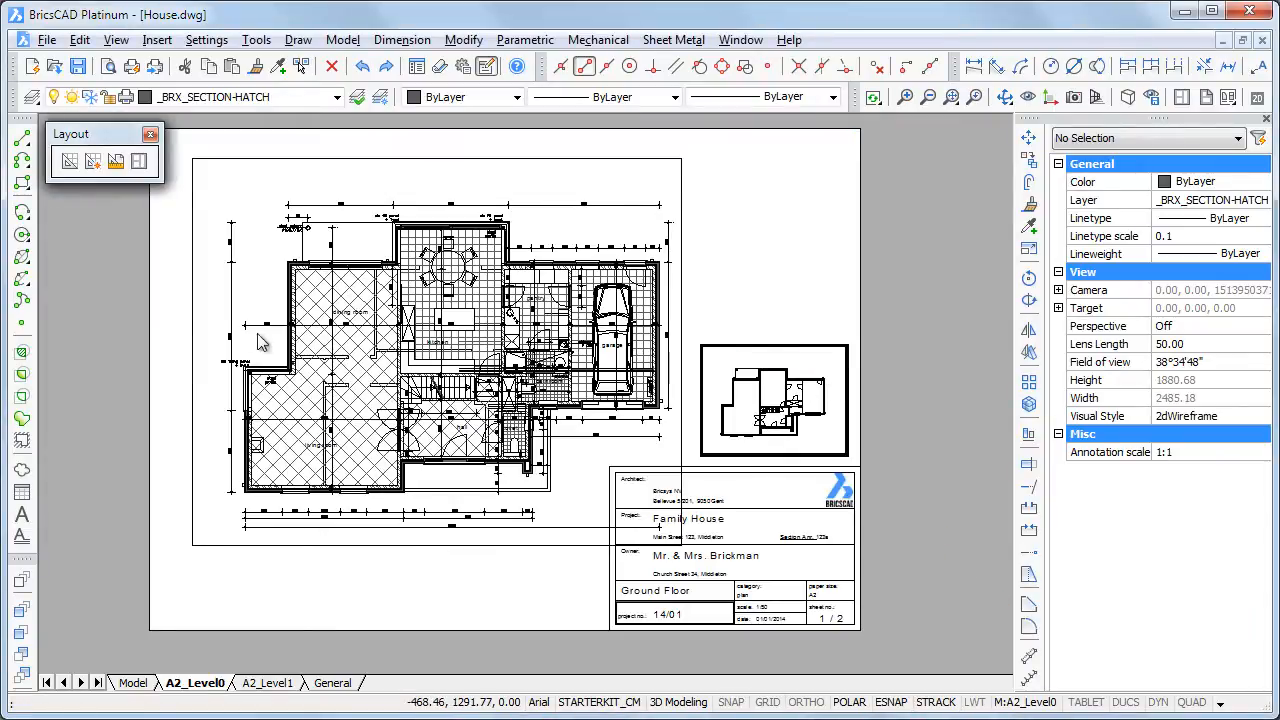
pyautogui.moveTo(35, 97)
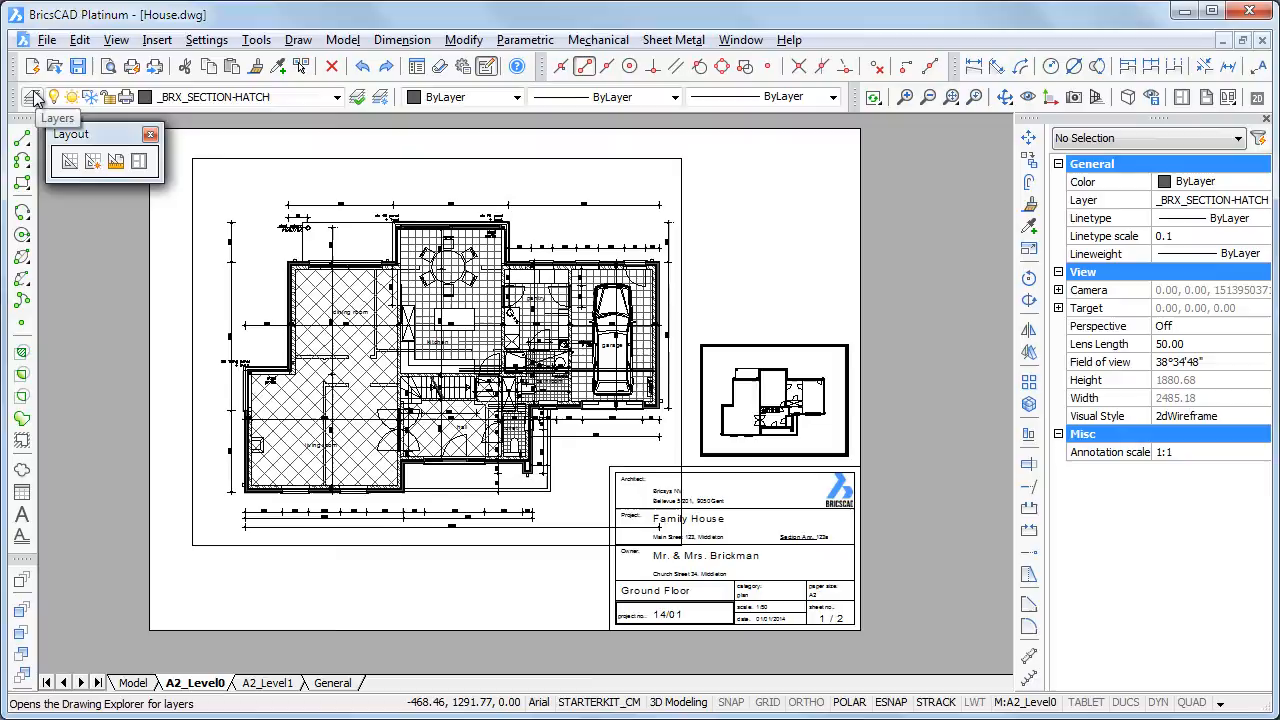
pyautogui.click(35, 97)
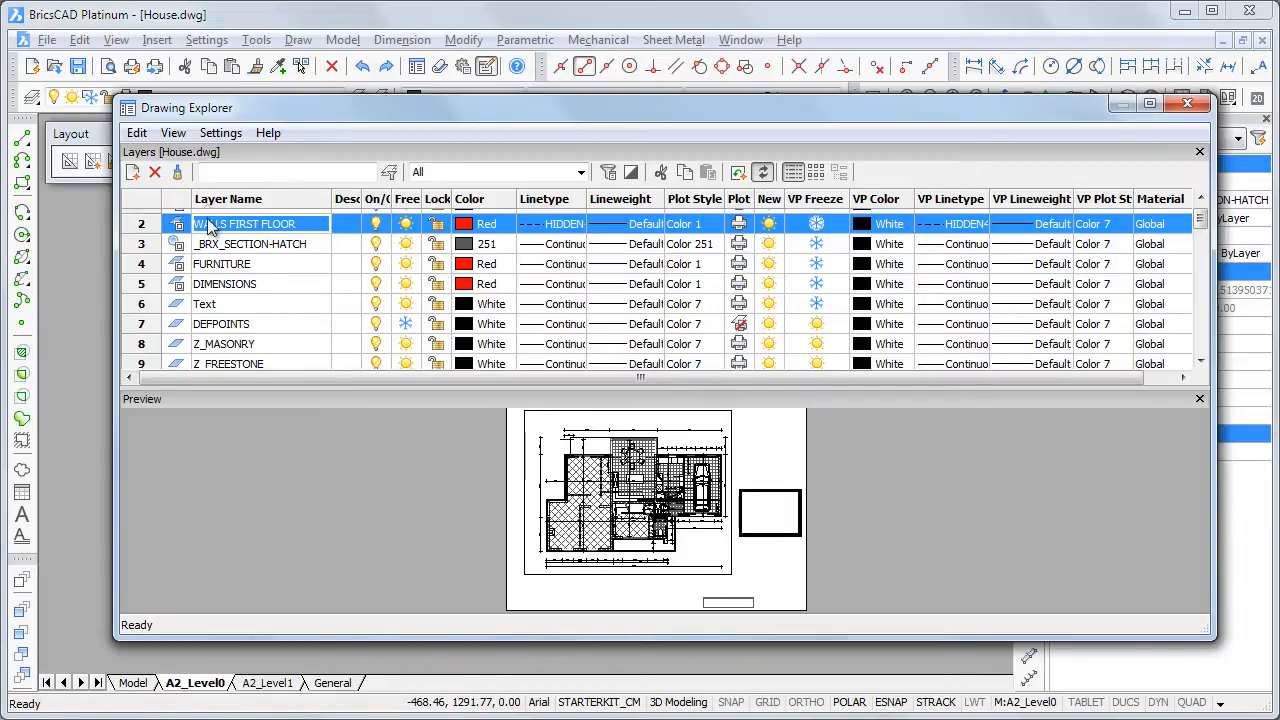
pyautogui.scroll(-3)
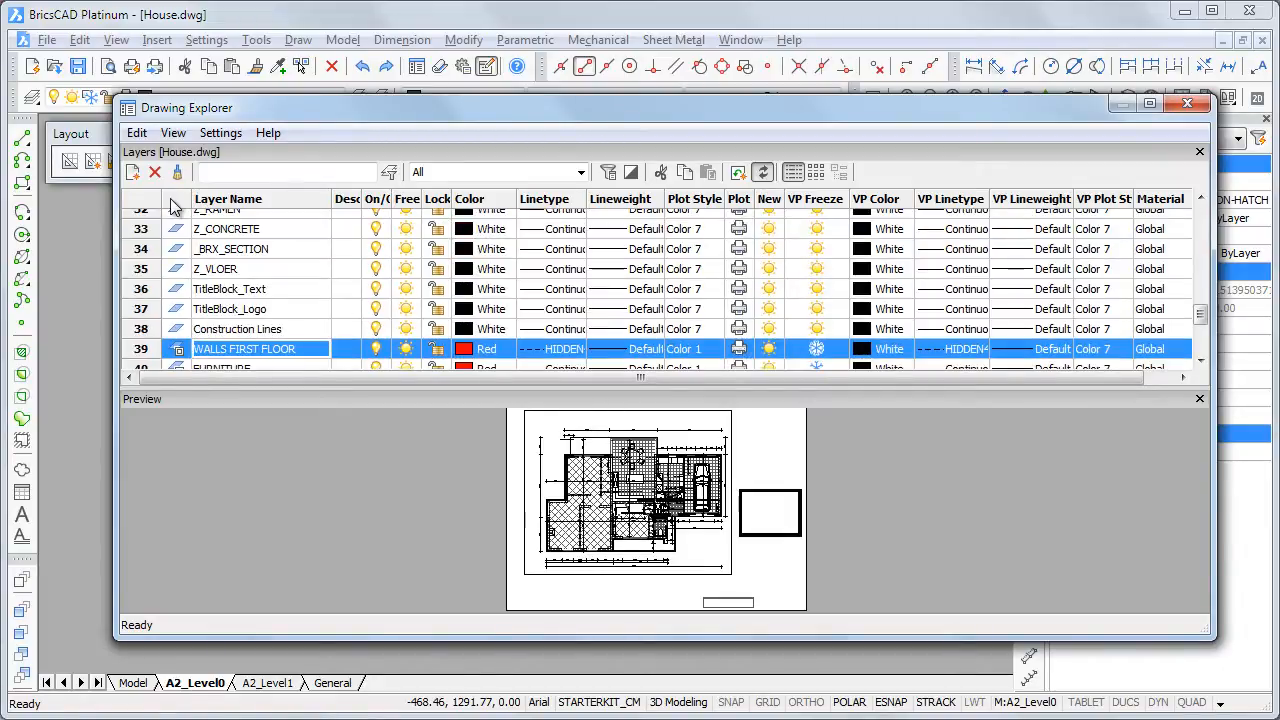
pyautogui.scroll(3)
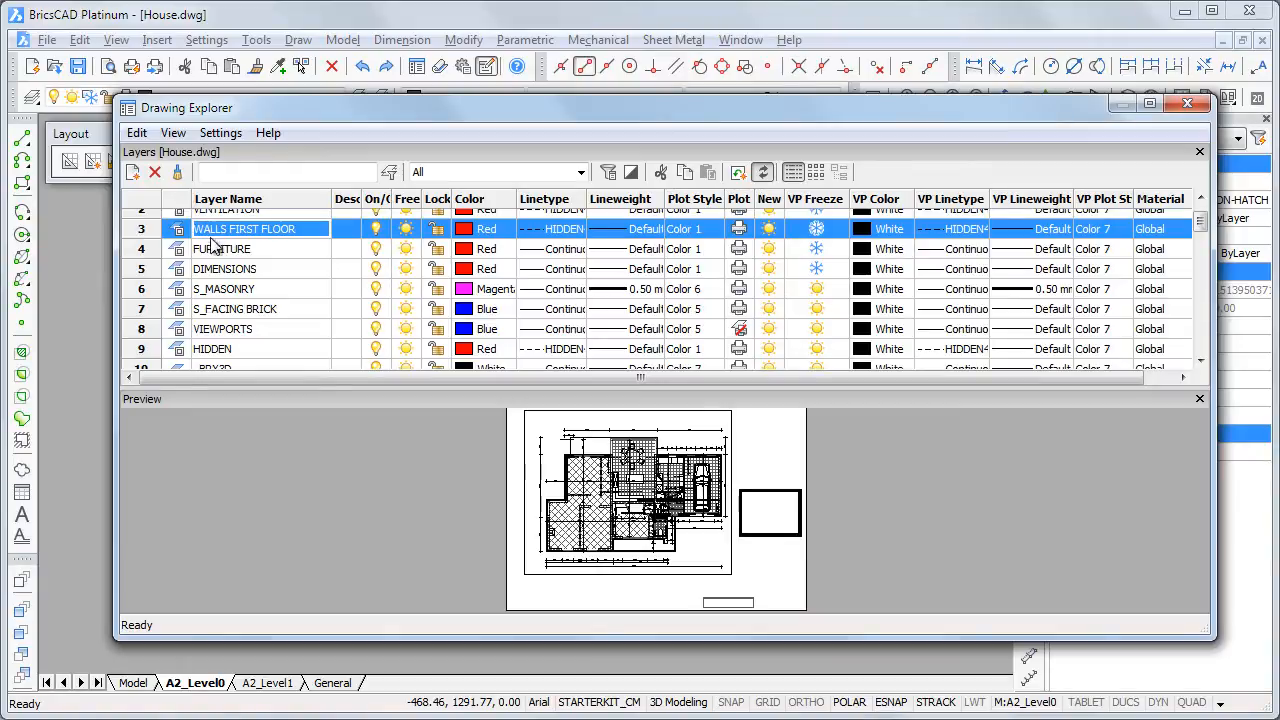
pyautogui.moveTo(312, 308)
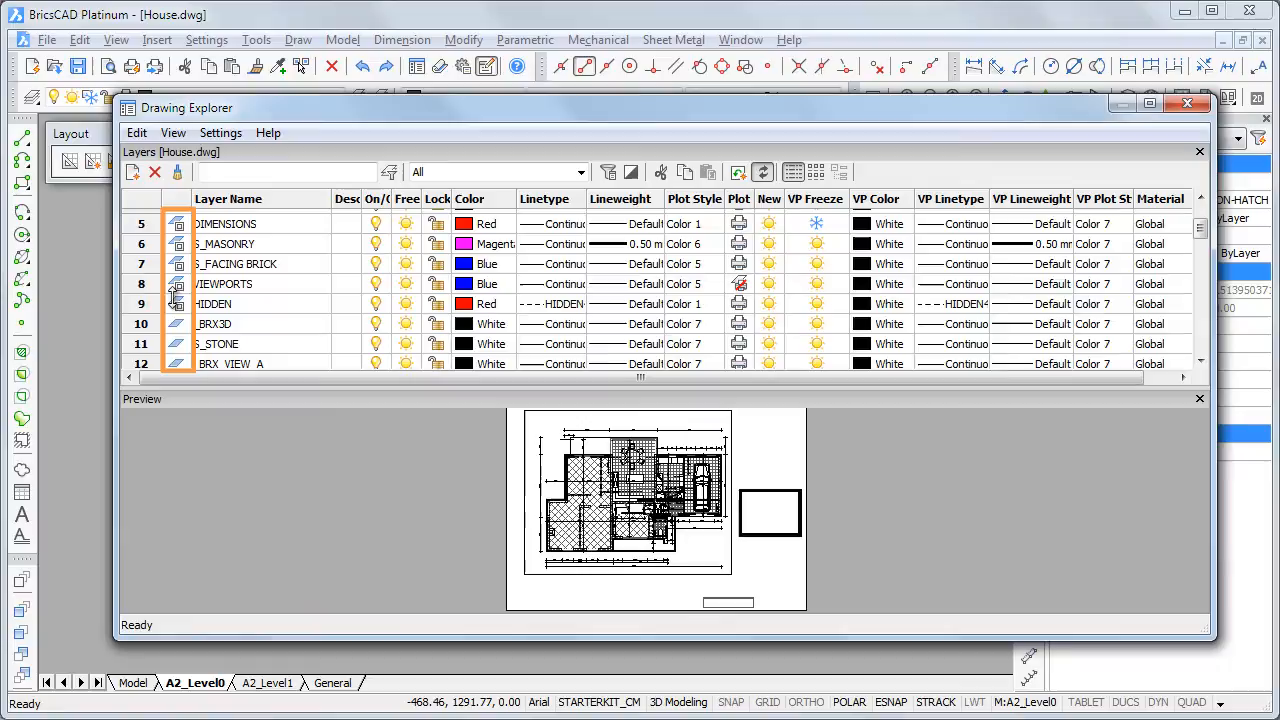
pyautogui.click(172, 132)
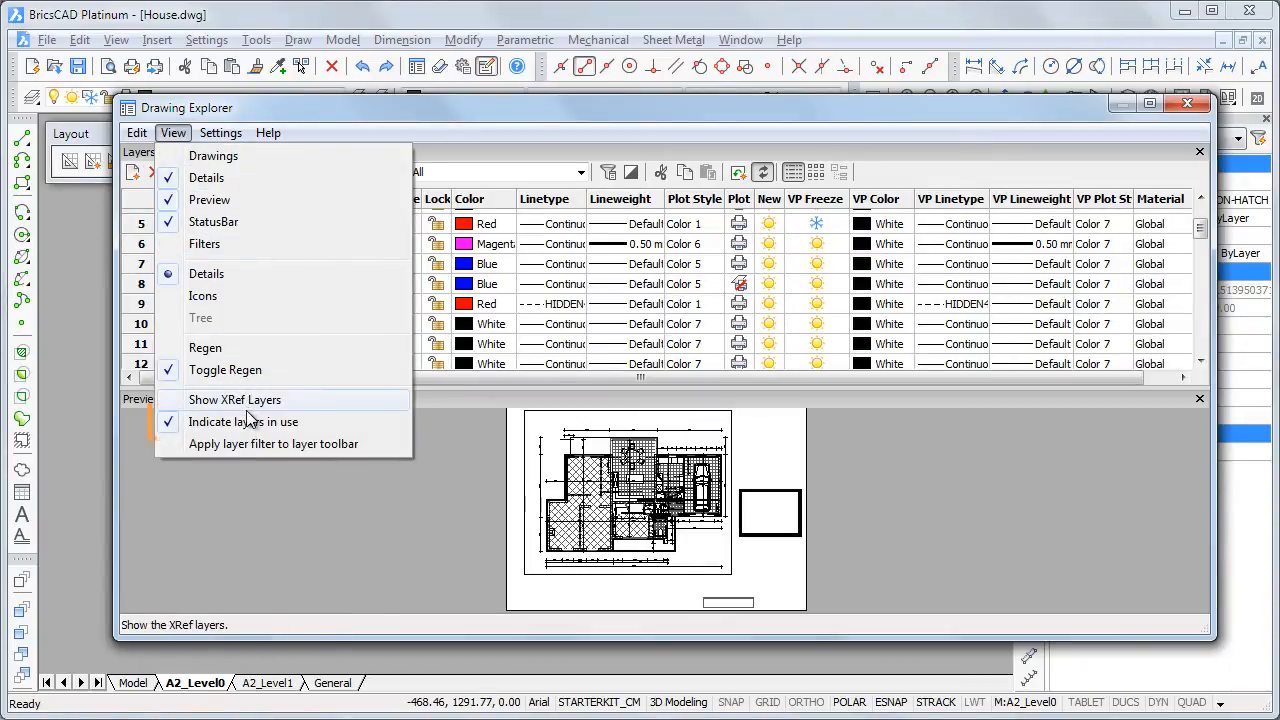
pyautogui.moveTo(243, 421)
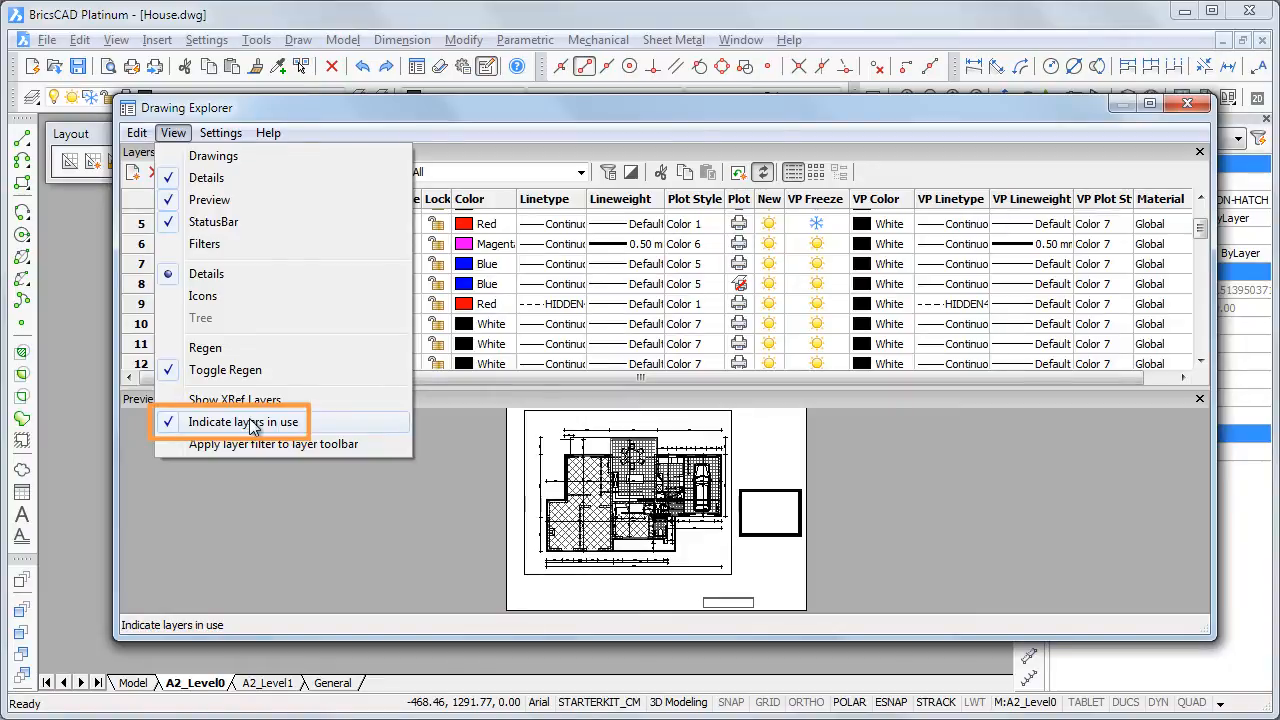
pyautogui.moveTo(273, 443)
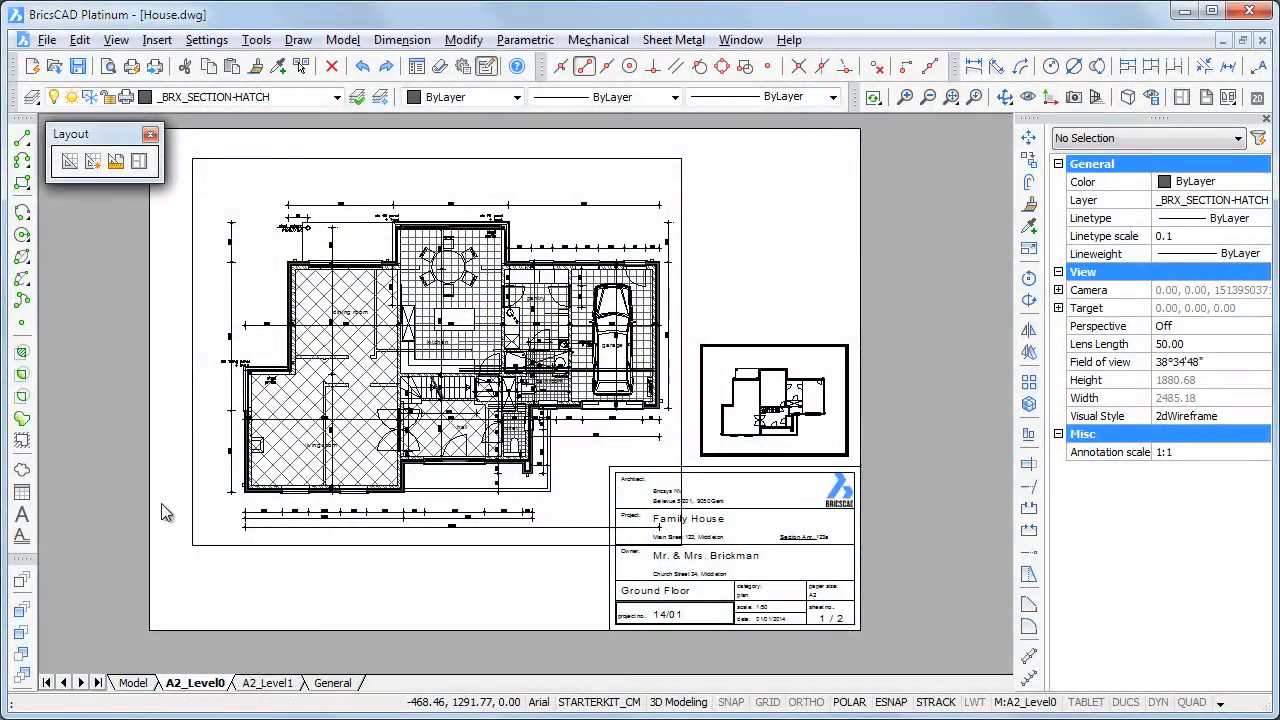
# - Review A2_Level0's PDFCreator, A2 landscape, 10:1 page setup and close it unchanged
pyautogui.rightClick(195, 683)
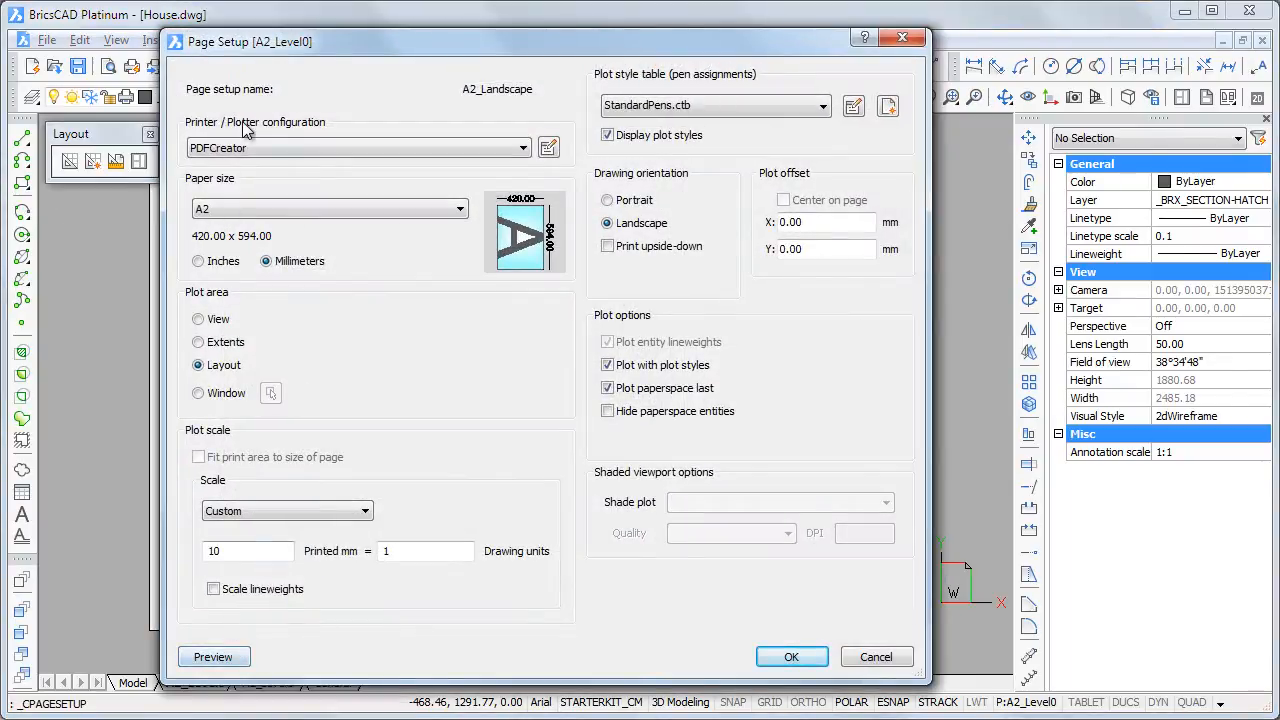
pyautogui.moveTo(452, 83)
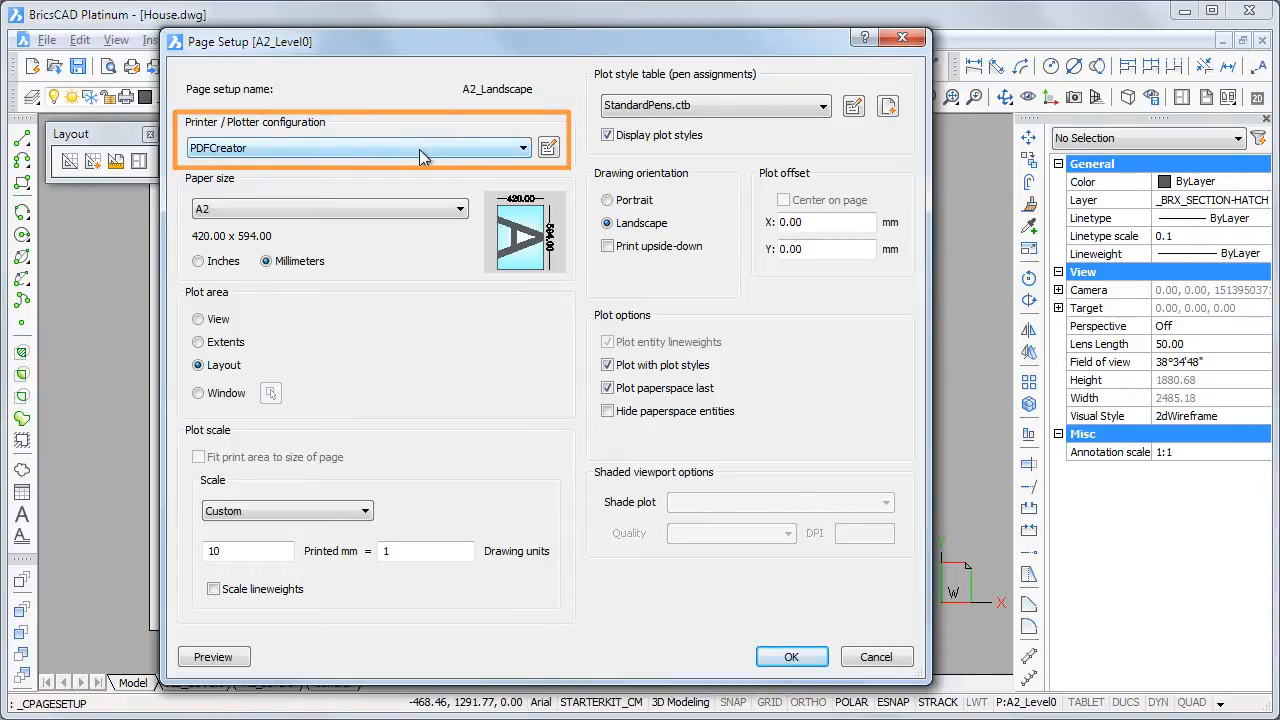
pyautogui.moveTo(390, 148)
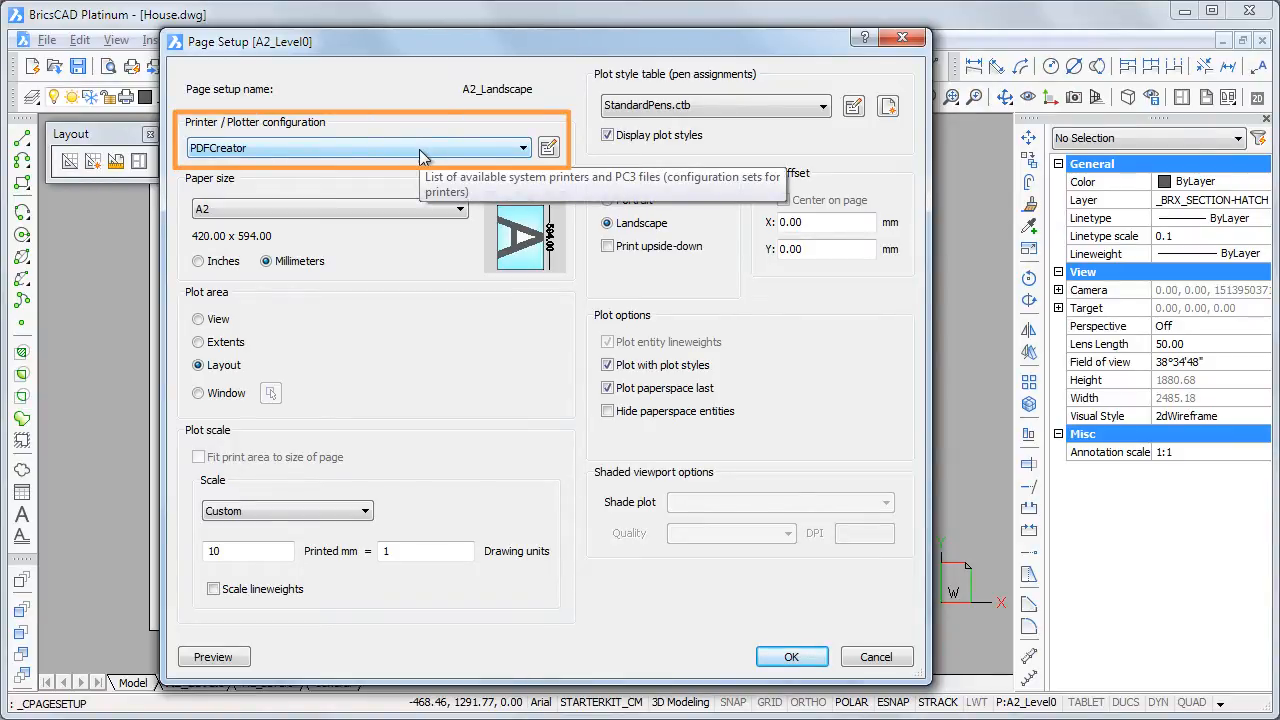
pyautogui.moveTo(390, 209)
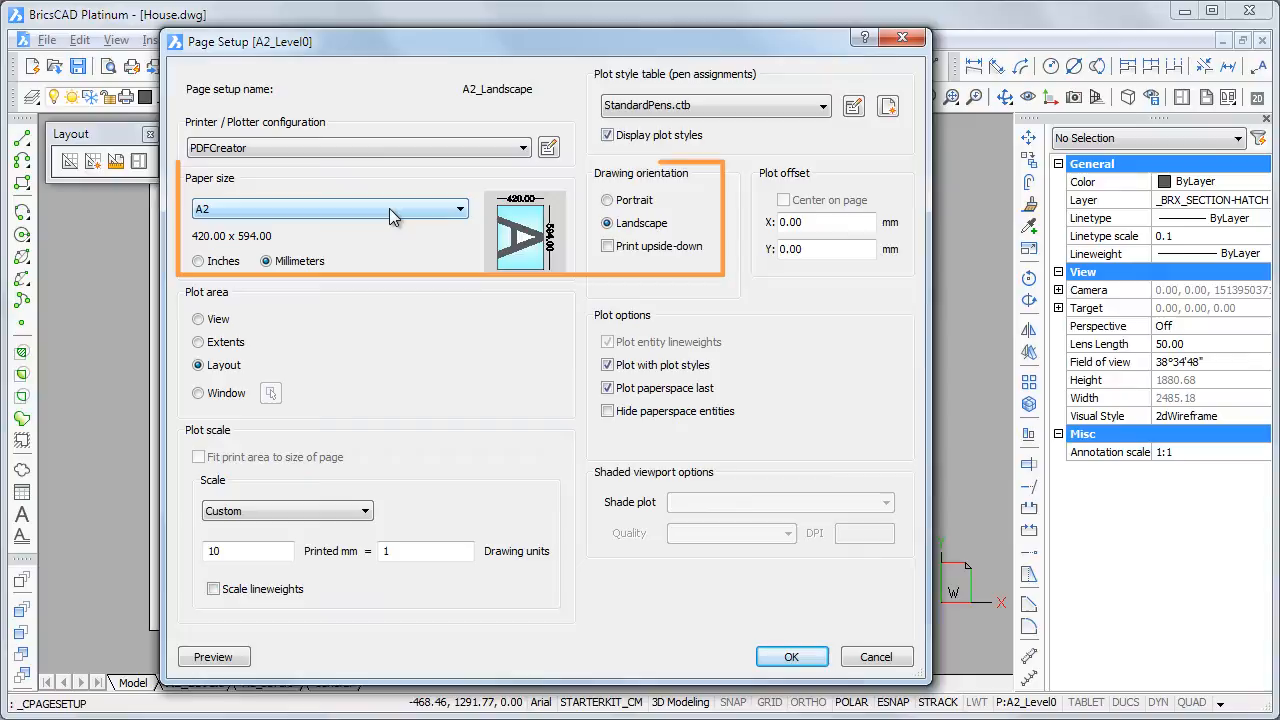
pyautogui.moveTo(731, 183)
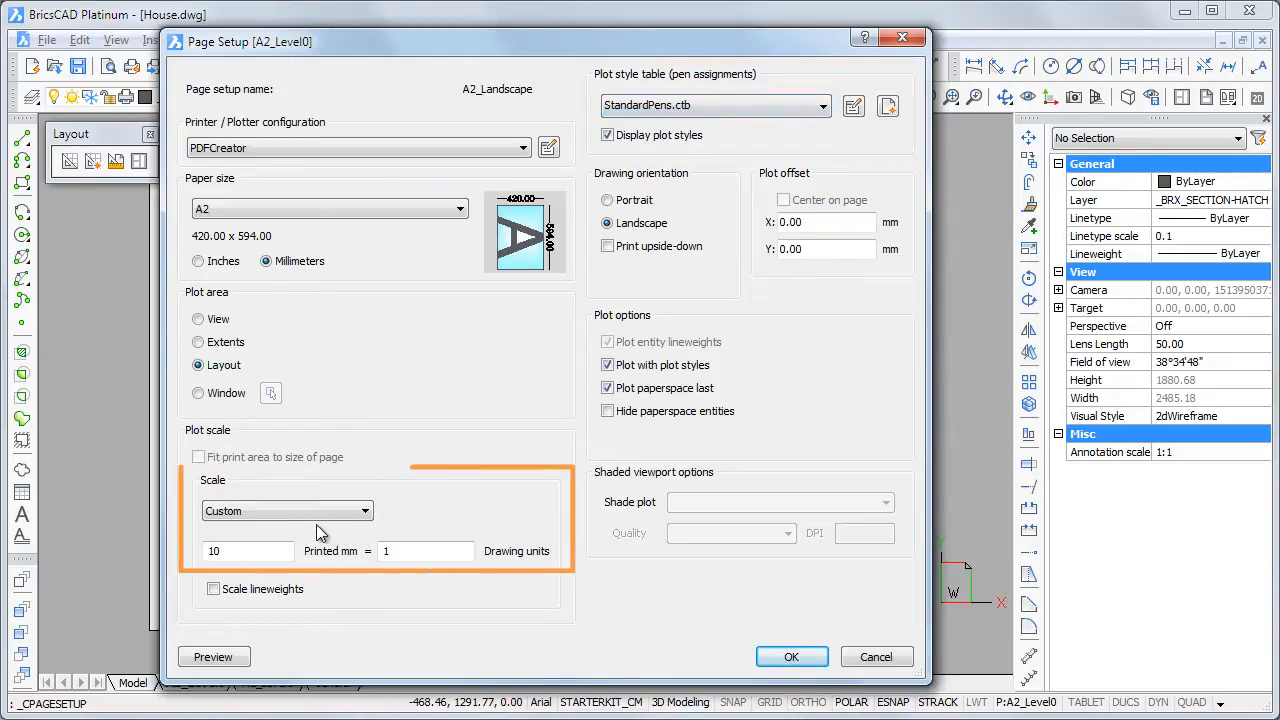
pyautogui.moveTo(505, 578)
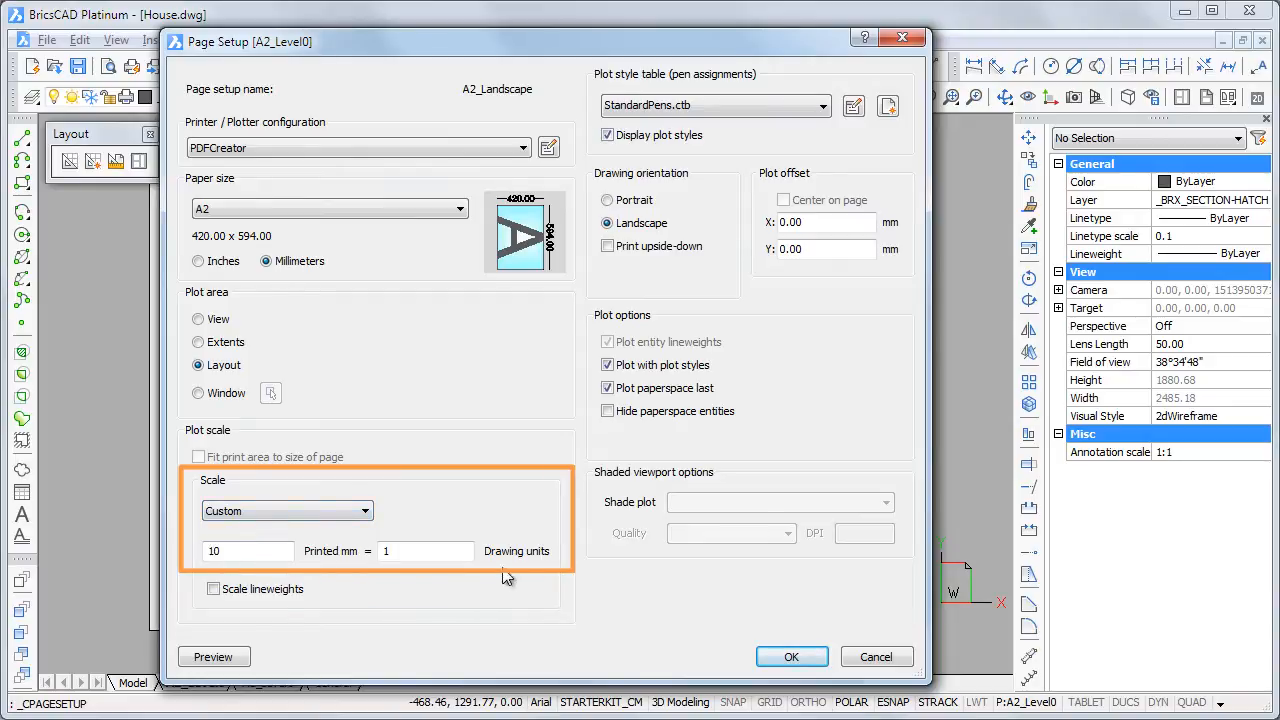
pyautogui.moveTo(525, 558)
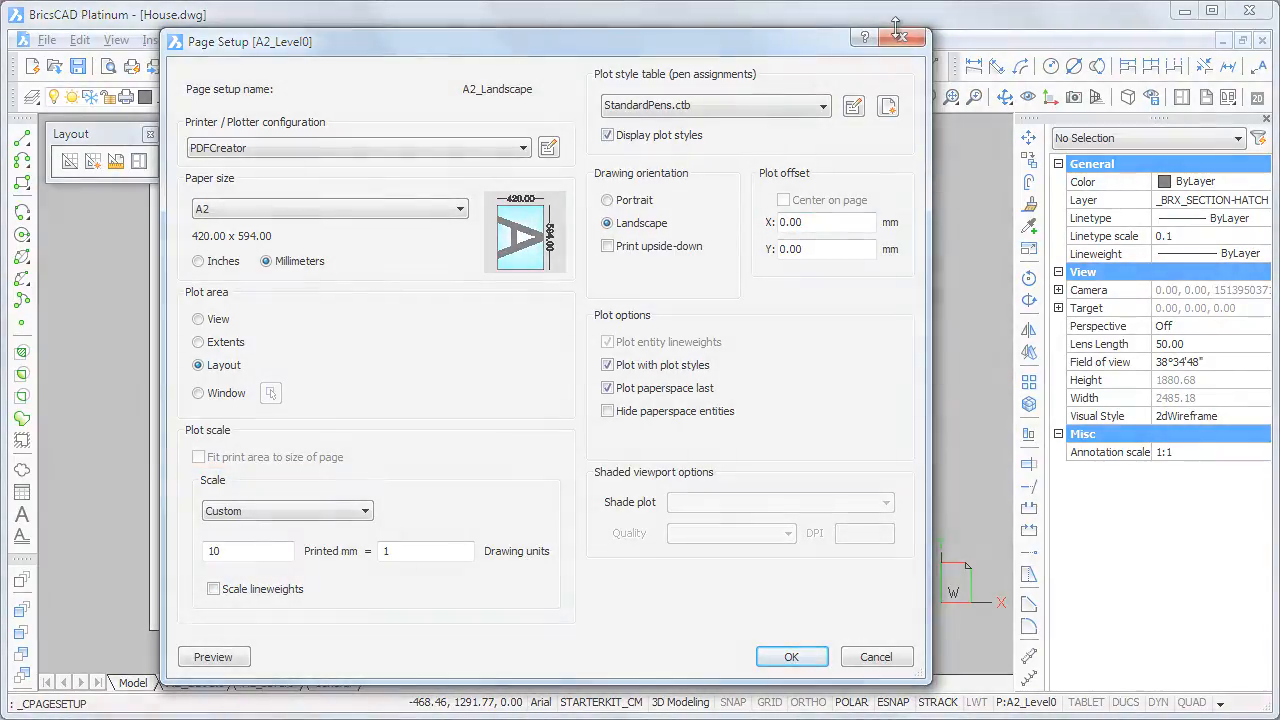
pyautogui.click(791, 656)
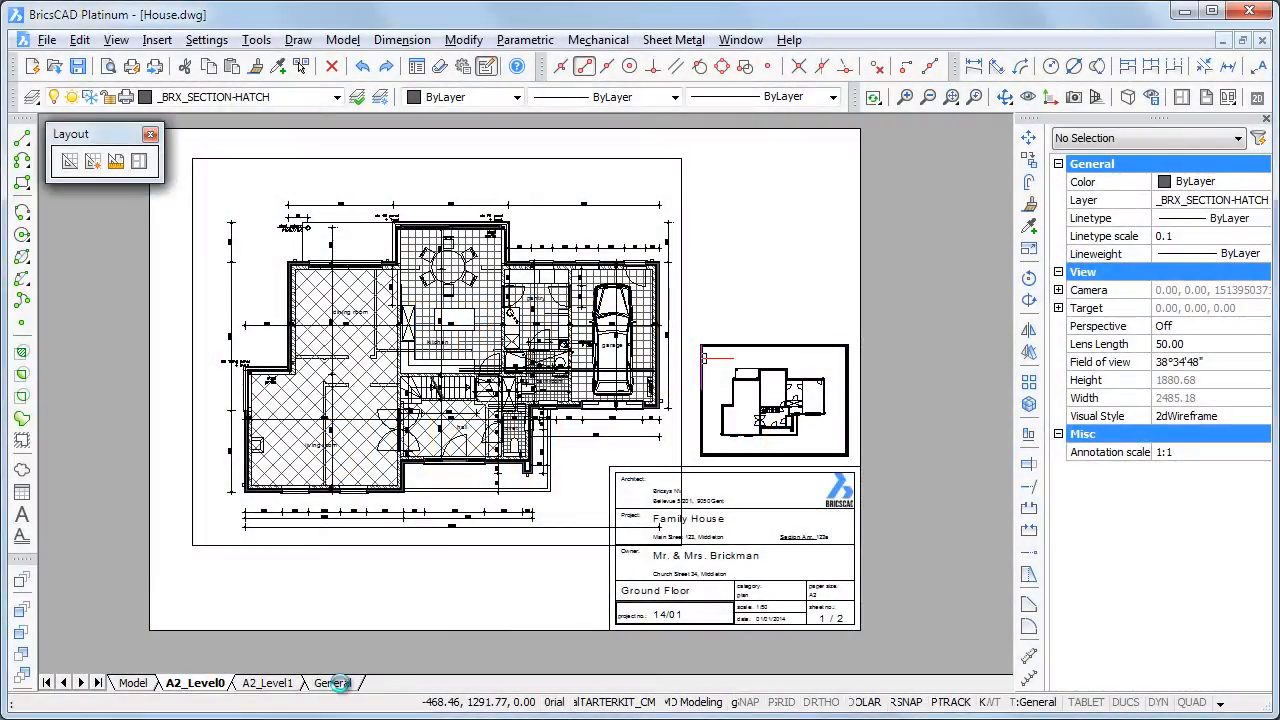
# - Print the General sheet through PDFCreator, saving House General.pdf in the PDF folder
pyautogui.click(333, 682)
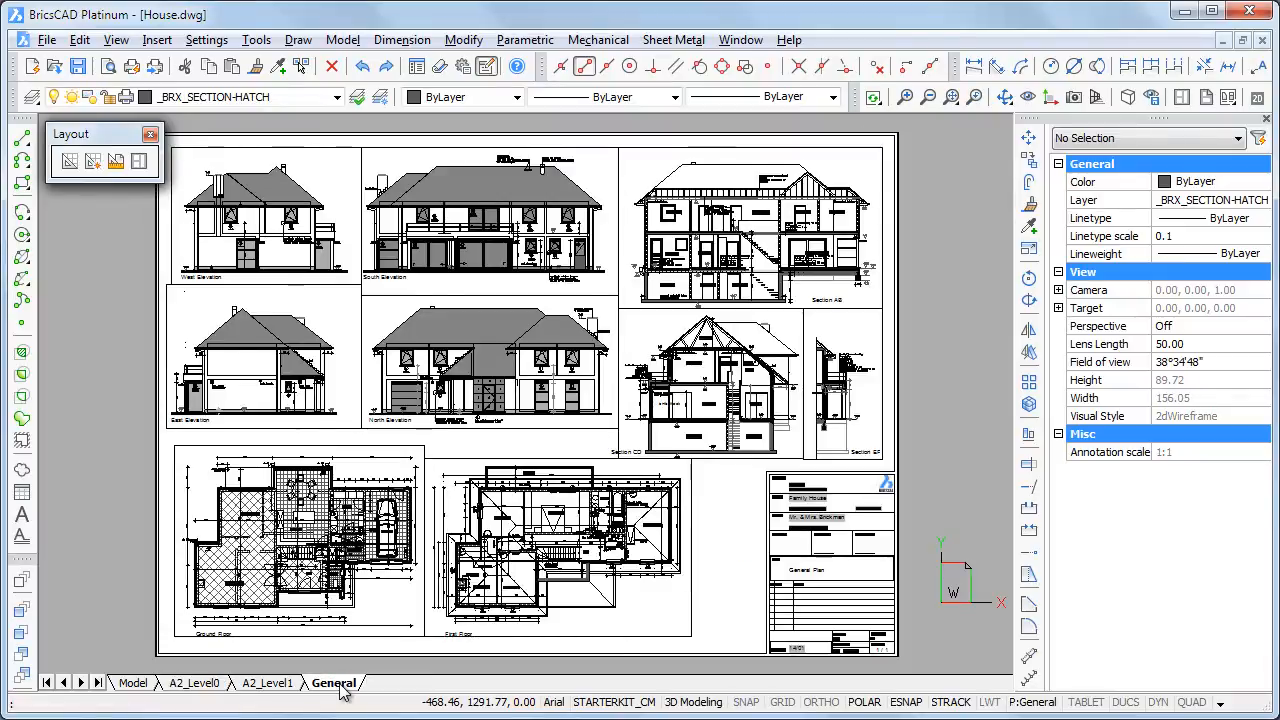
pyautogui.rightClick(333, 682)
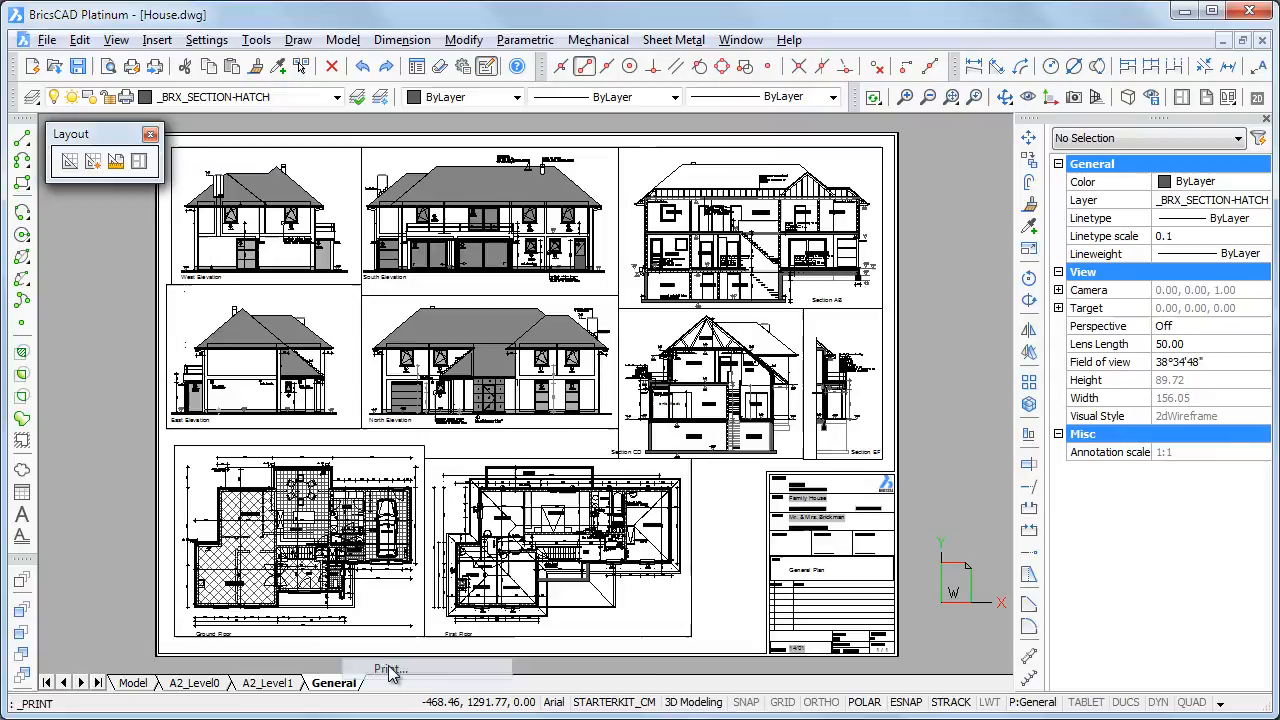
pyautogui.click(388, 668)
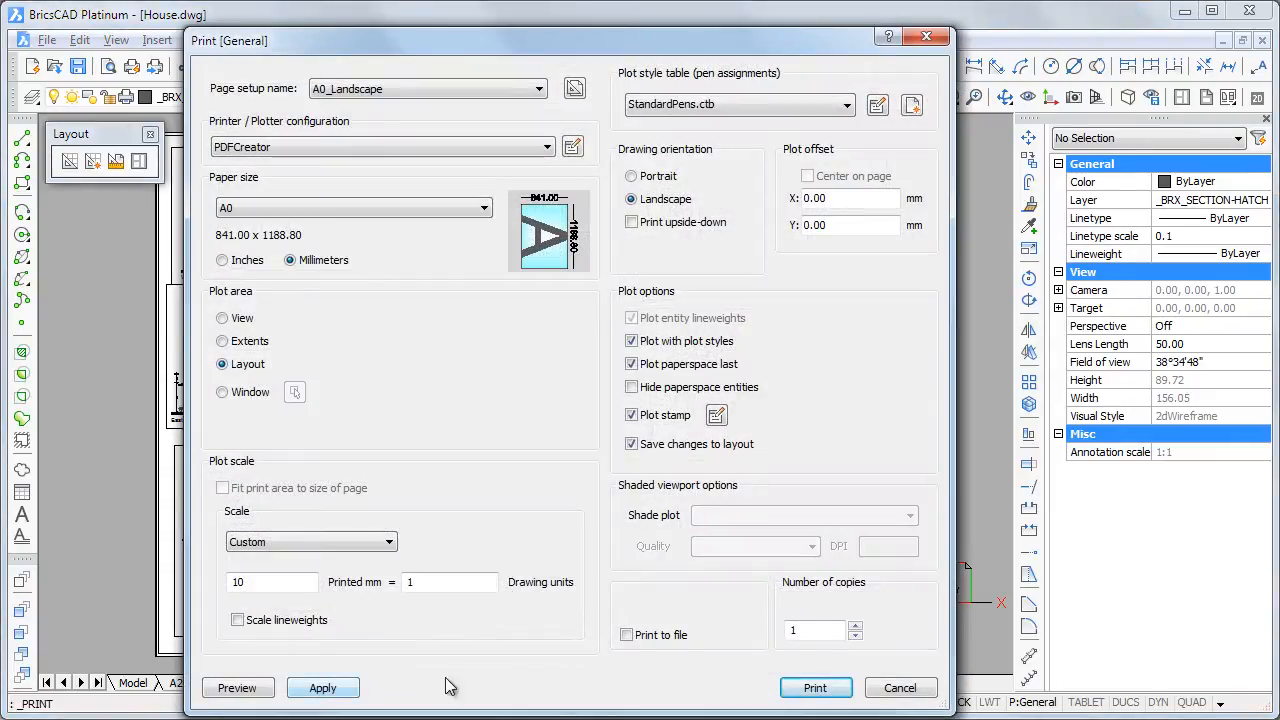
pyautogui.moveTo(816, 688)
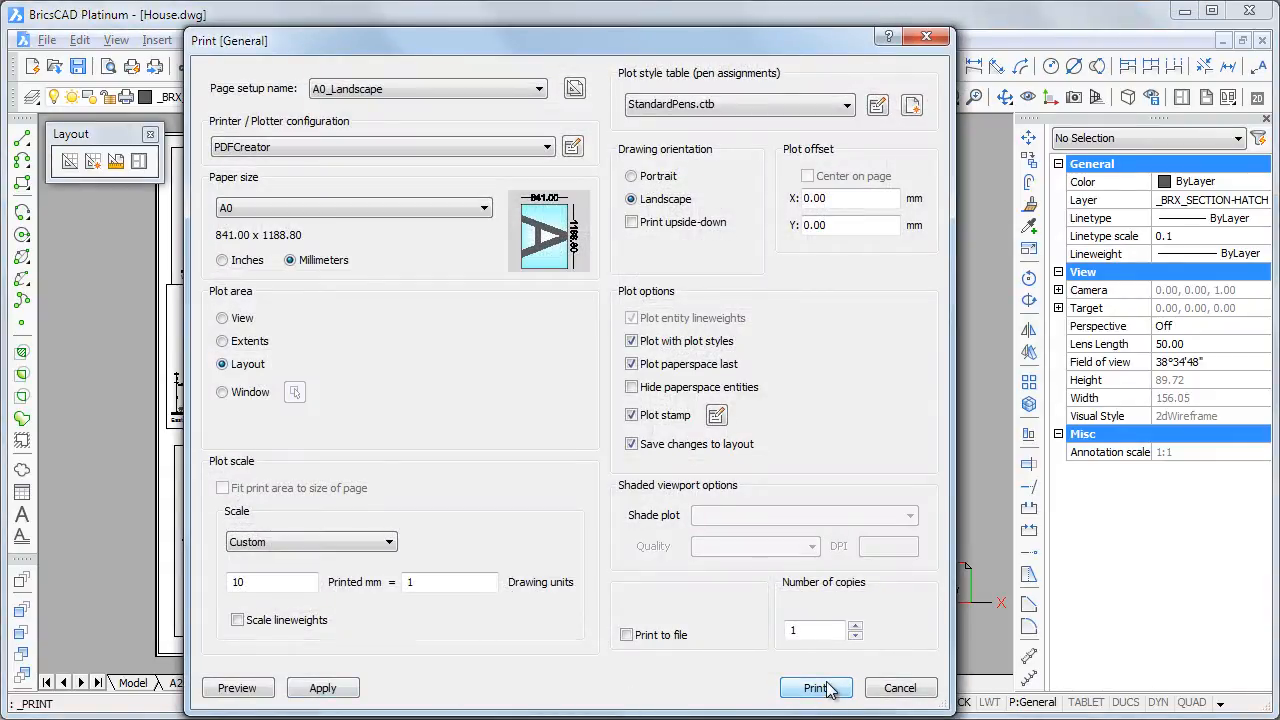
pyautogui.click(816, 687)
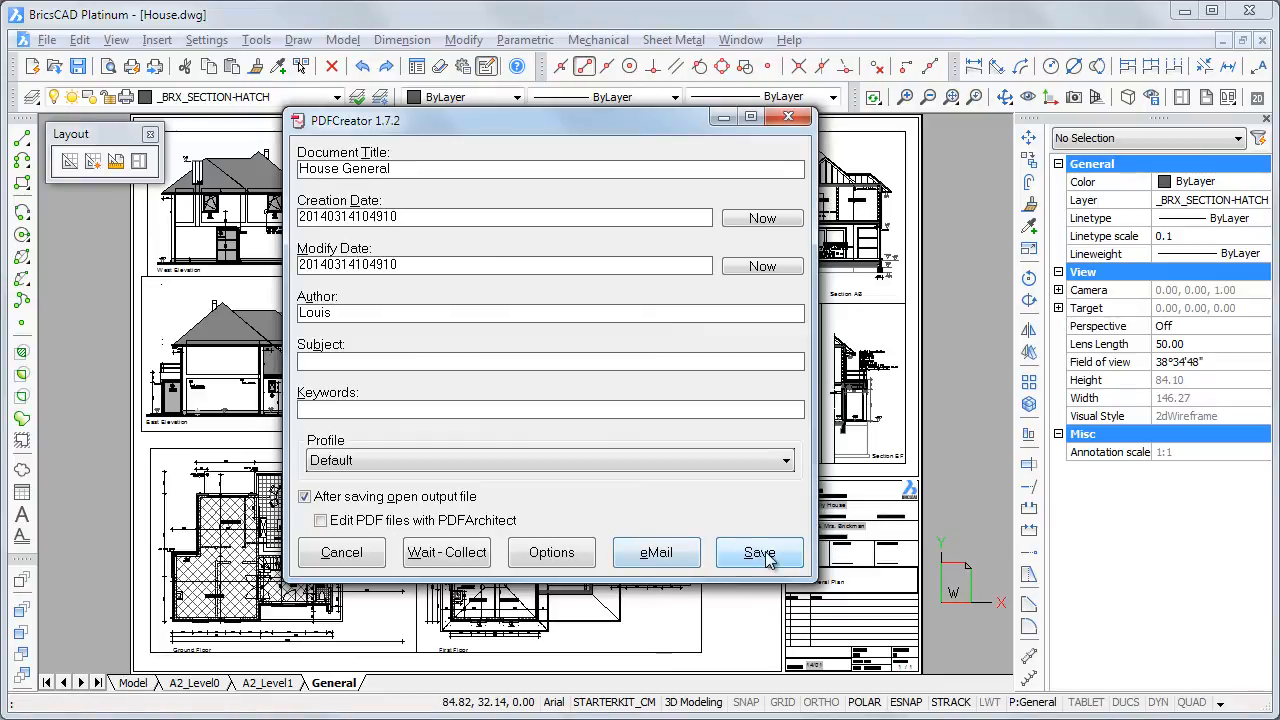
pyautogui.click(759, 552)
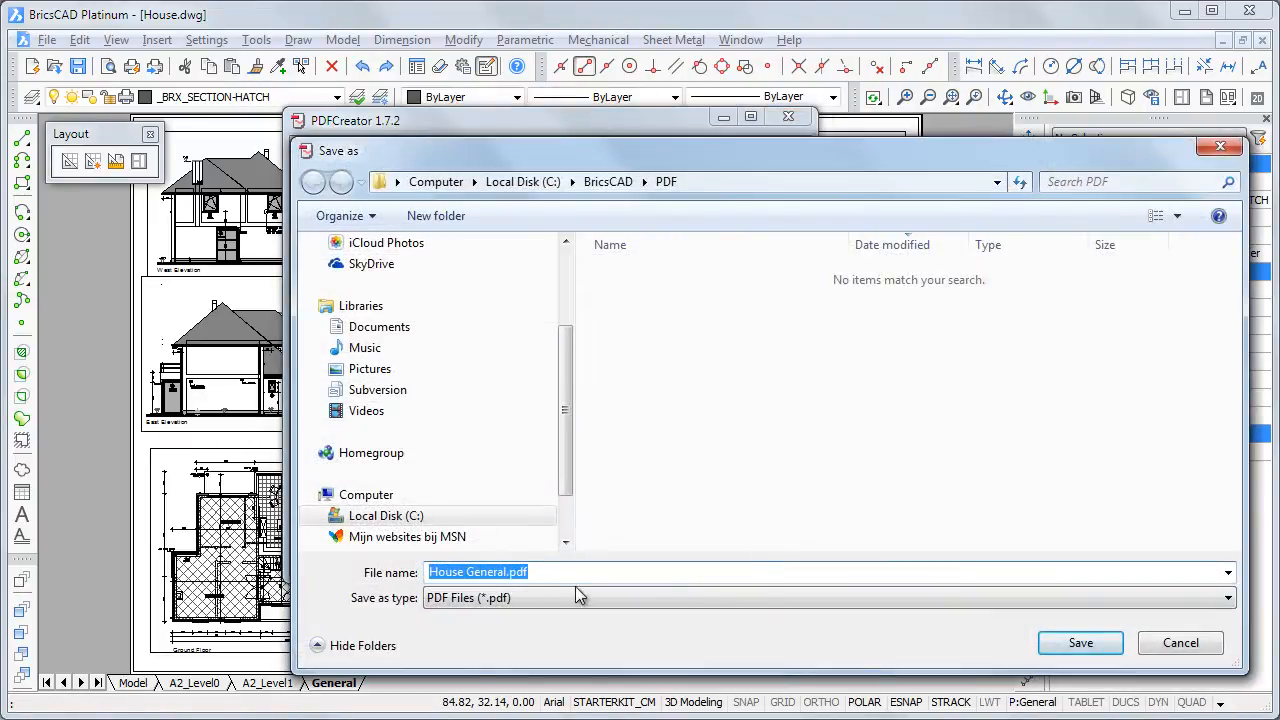
pyautogui.moveTo(1080, 643)
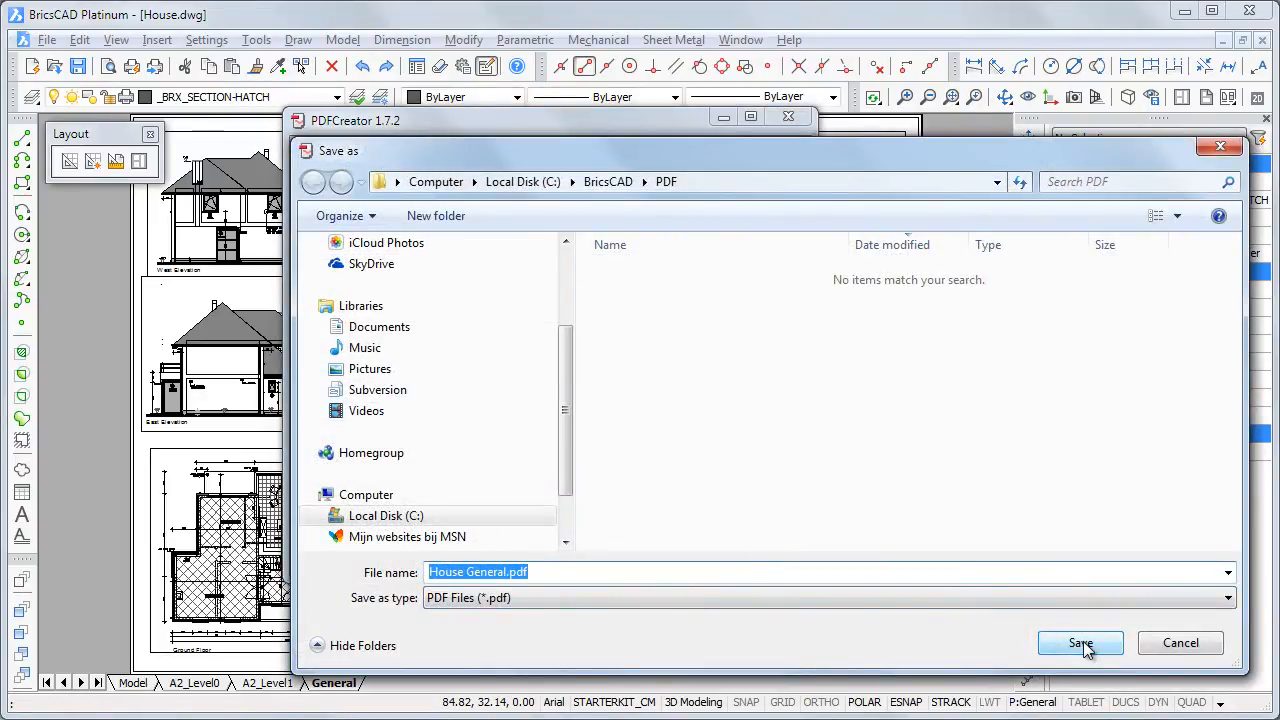
pyautogui.click(1080, 643)
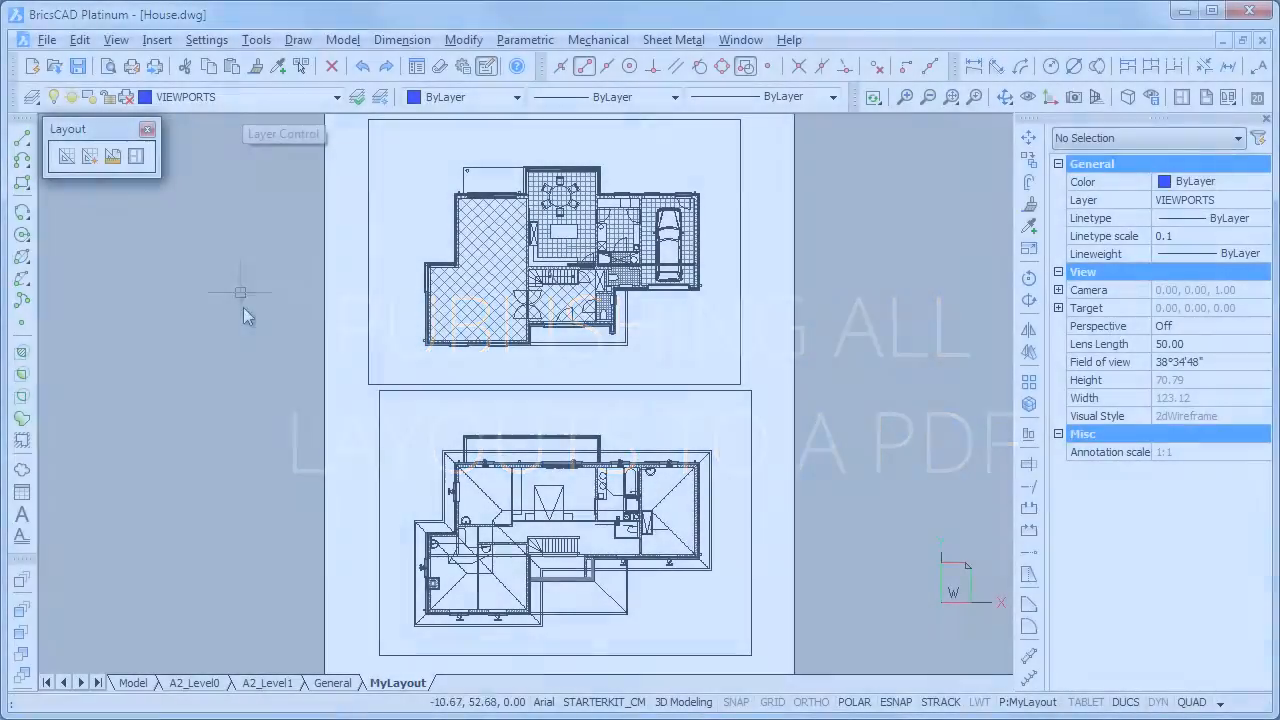
pyautogui.moveTo(155, 66)
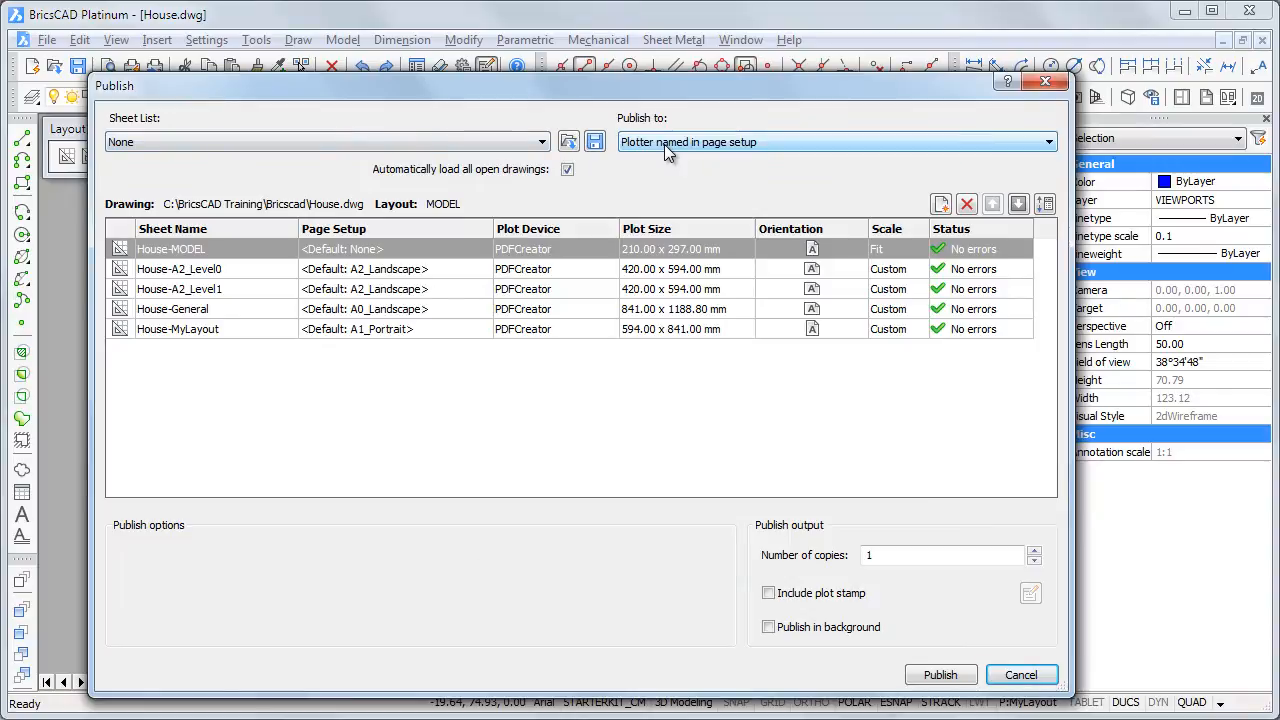
# - Set Publish to PDF, drop the House-MODEL sheet, and choose a multi-sheet file
pyautogui.click(1047, 141)
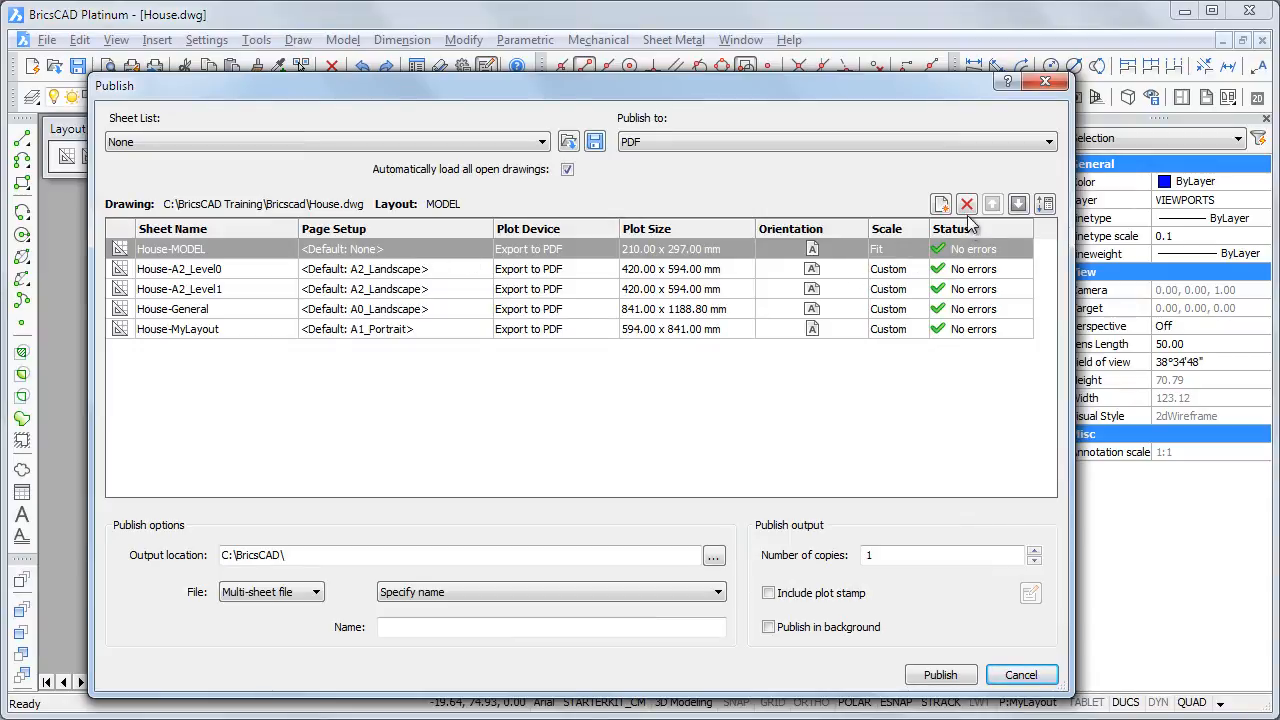
pyautogui.click(967, 204)
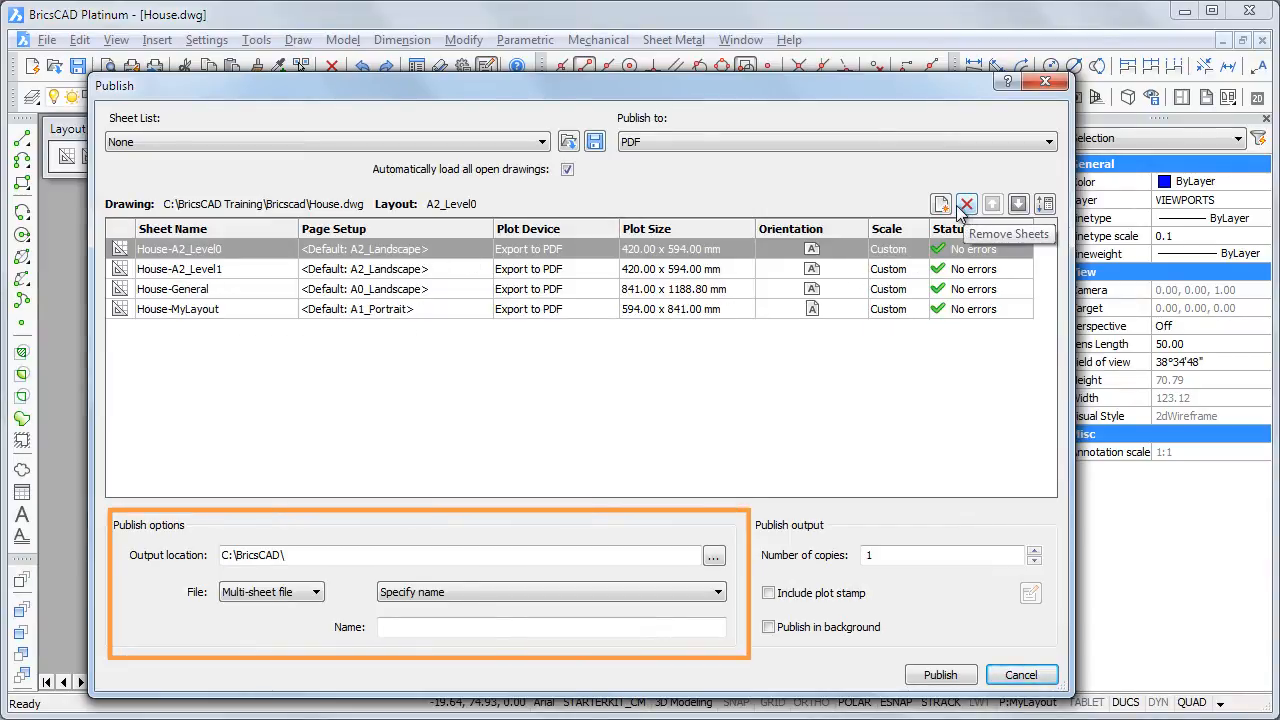
pyautogui.moveTo(285, 620)
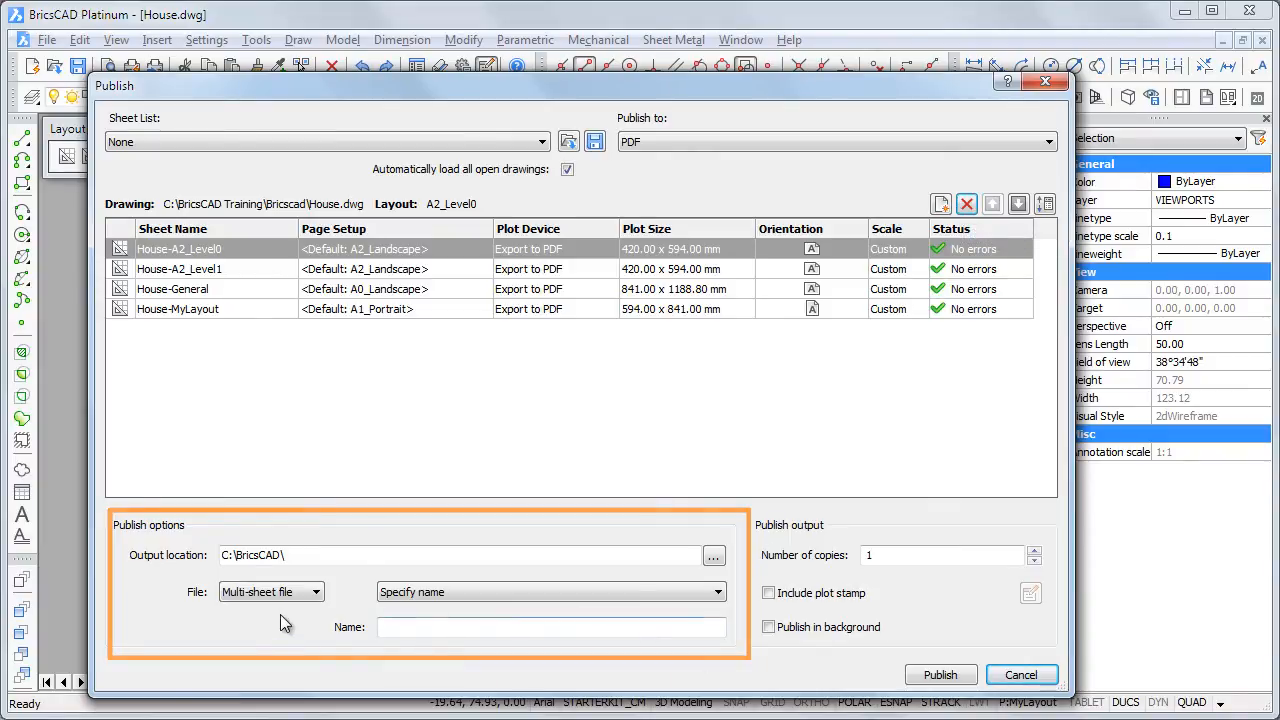
pyautogui.click(317, 591)
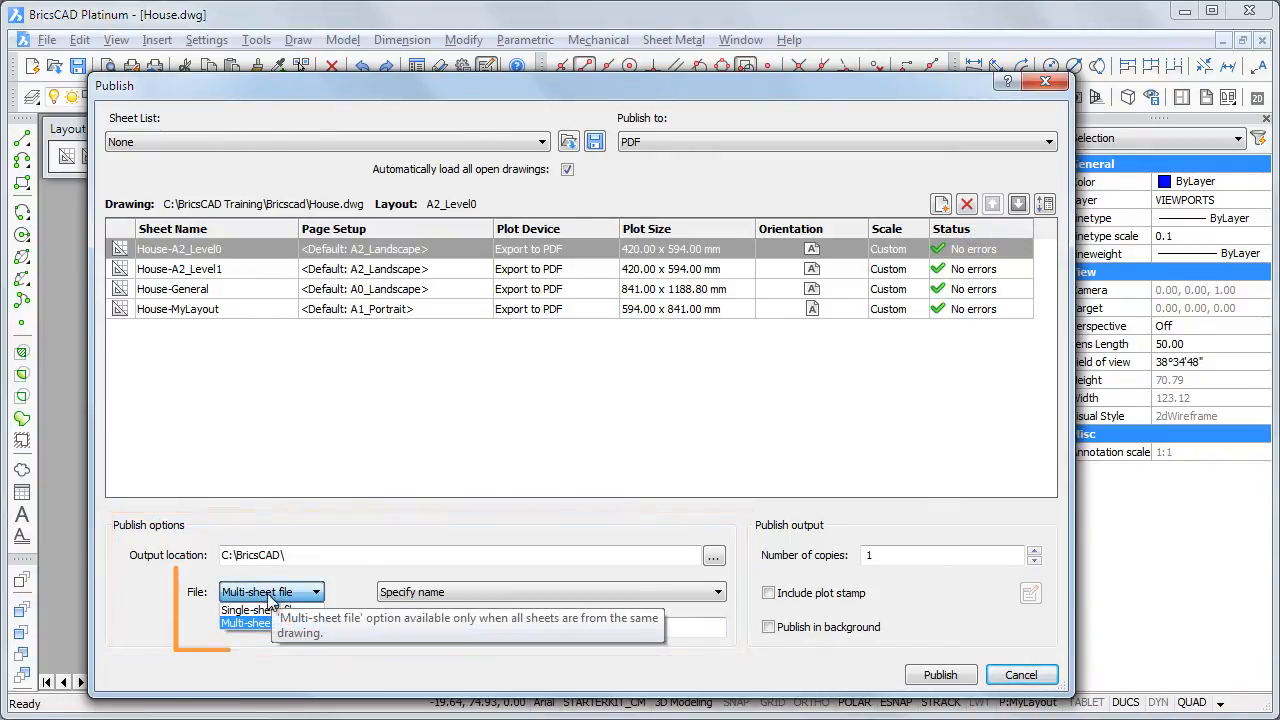
pyautogui.click(245, 622)
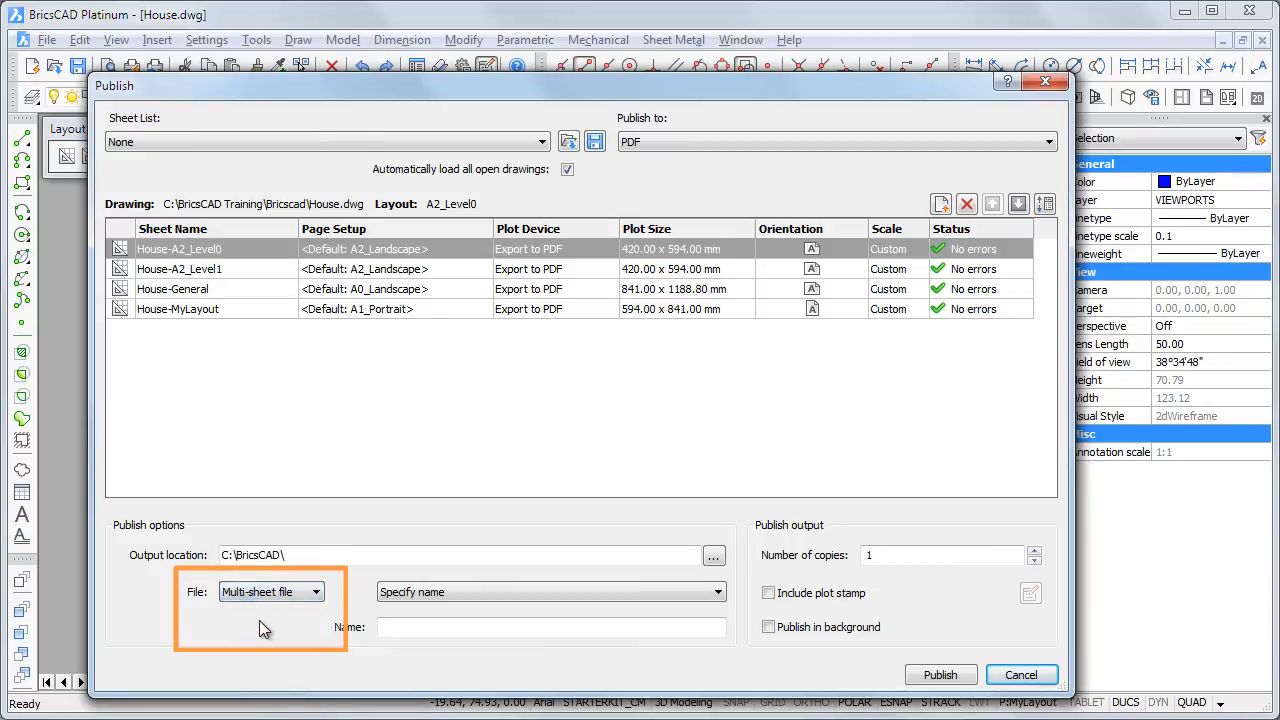
# - Name the PDF 'Family House', publish it, and decline saving the sheet list
pyautogui.click(550, 627)
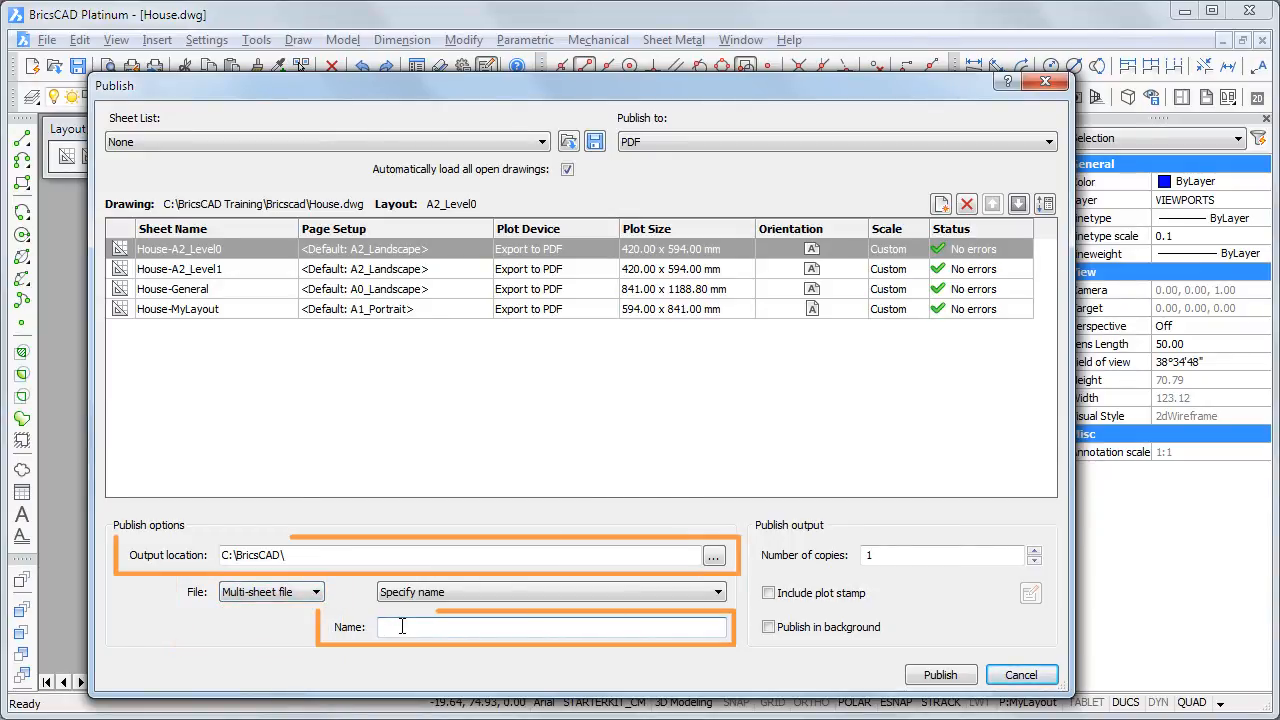
pyautogui.write('Fami')
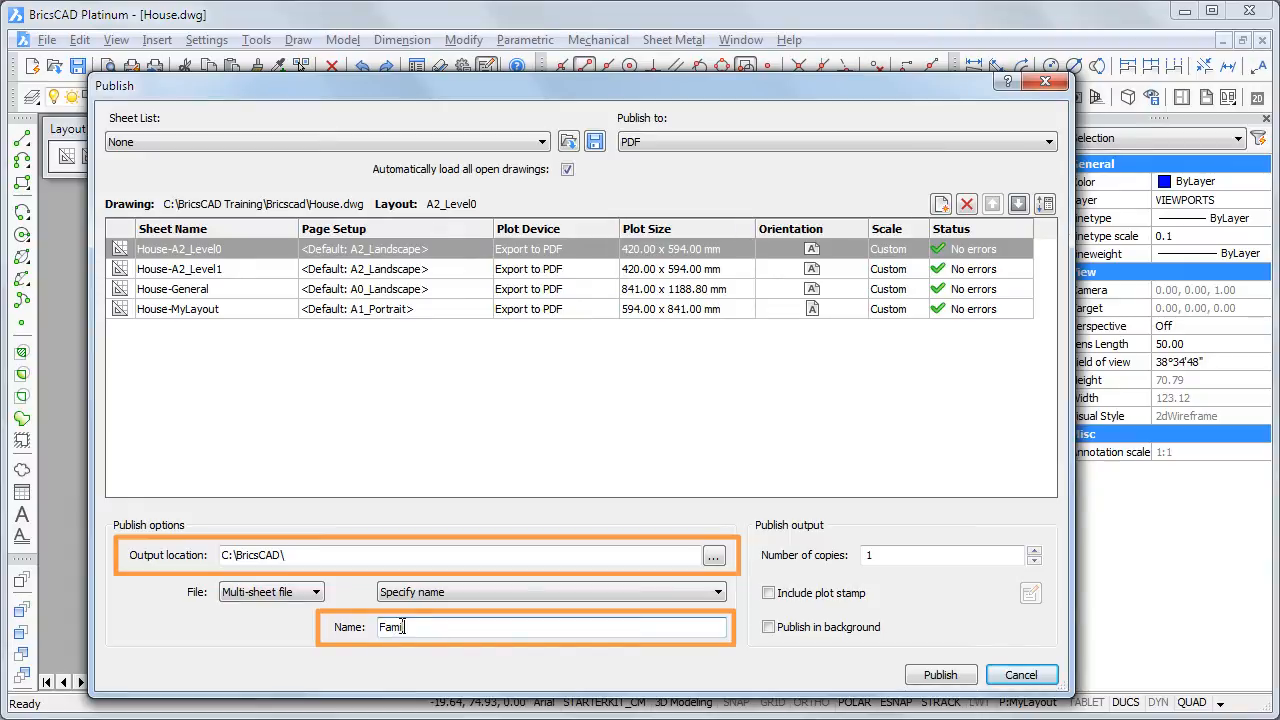
pyautogui.write('y House')
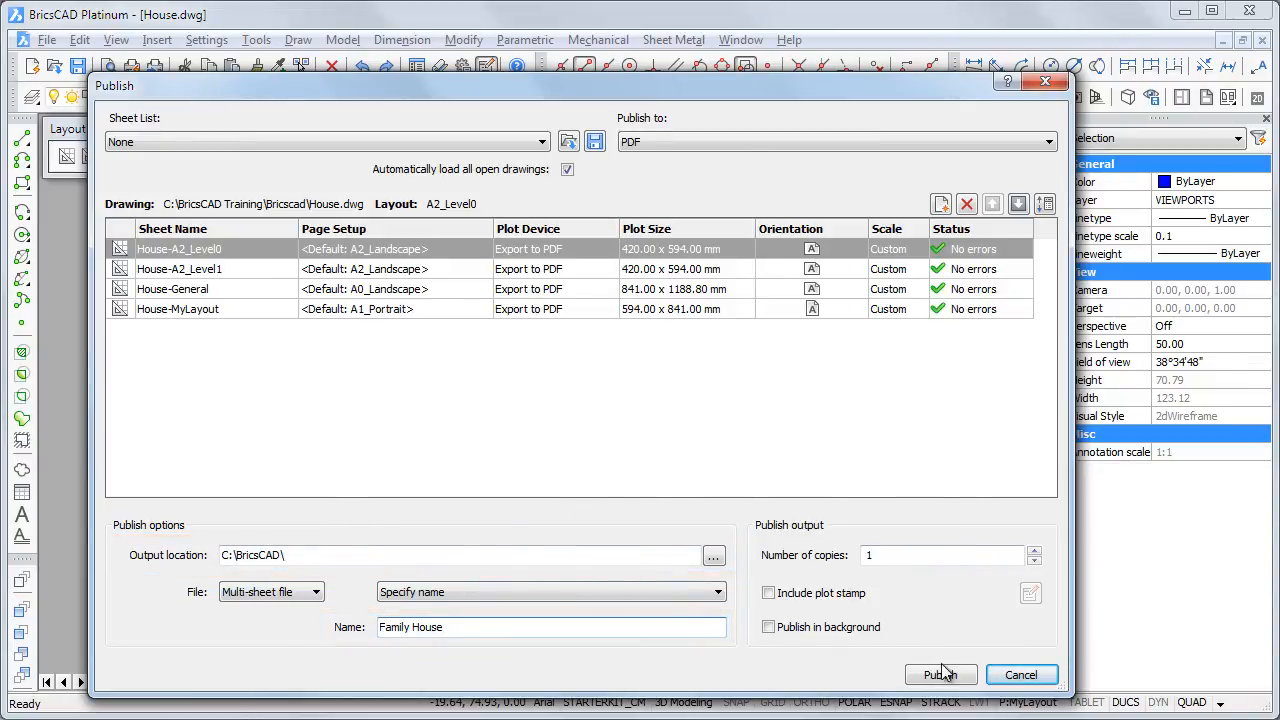
pyautogui.click(940, 674)
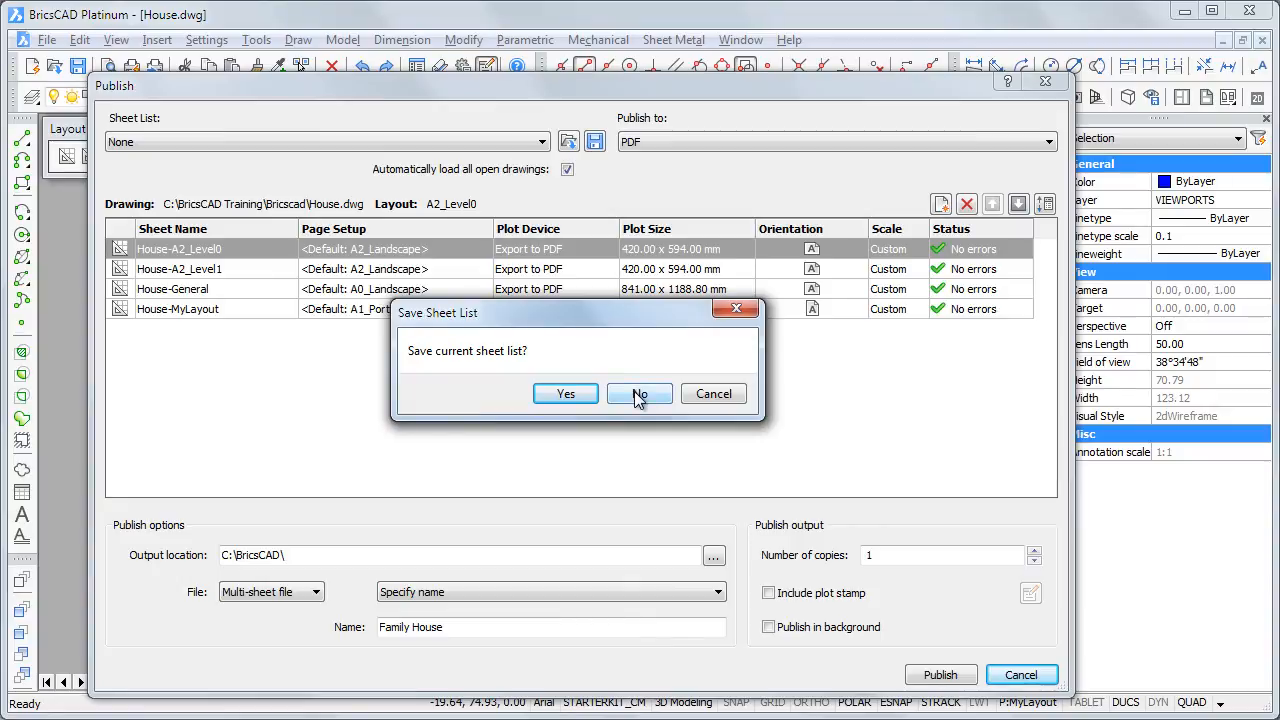
pyautogui.click(639, 393)
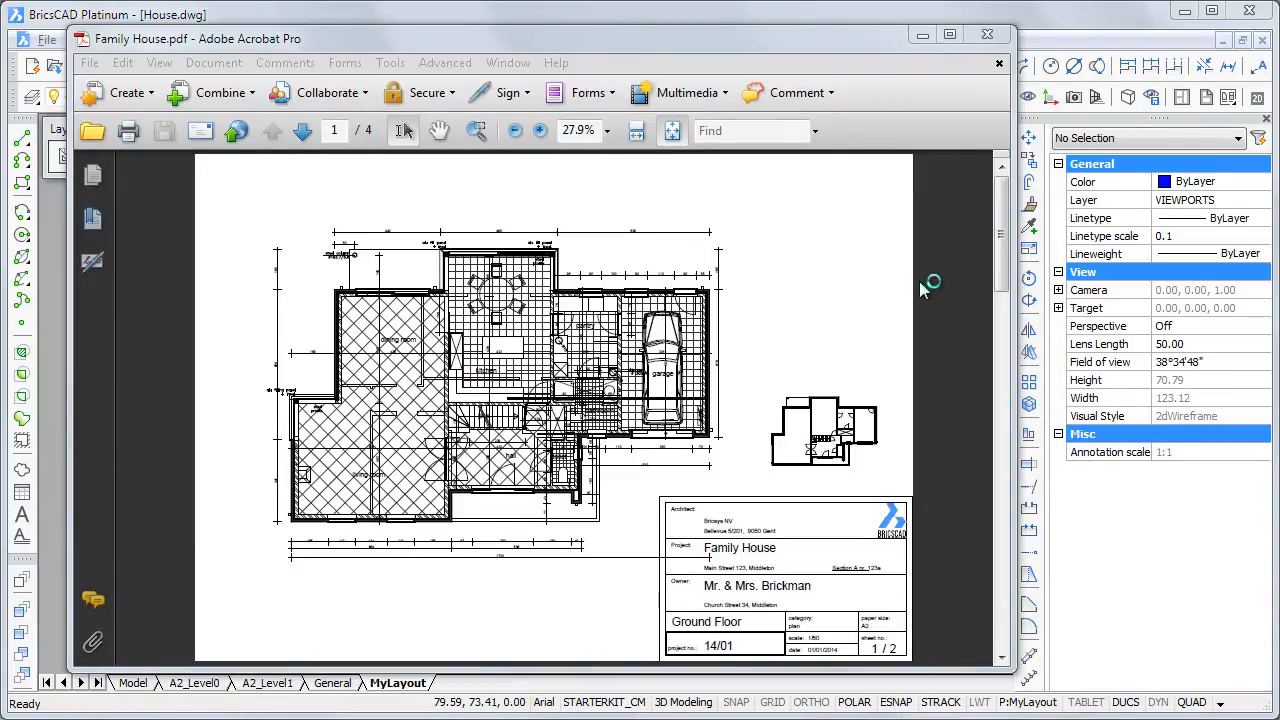
pyautogui.moveTo(990, 390)
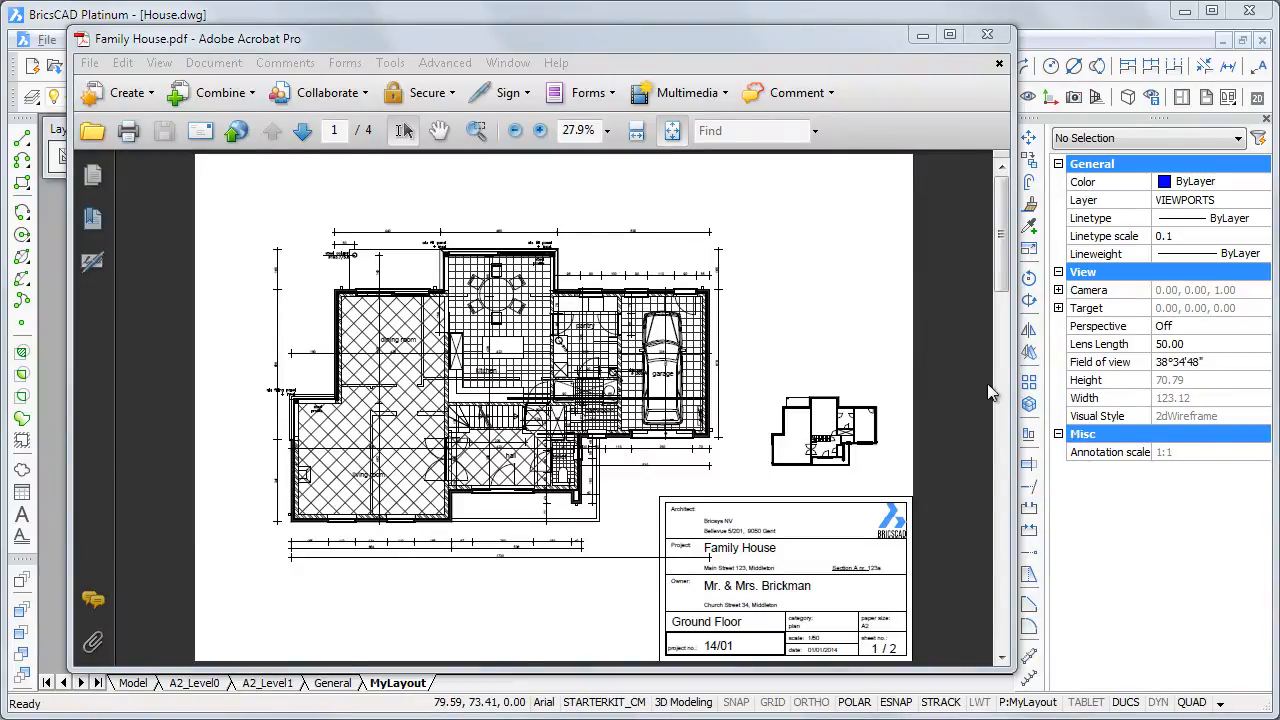
# - Page down through the Family House PDF to page 4 with both floor plans
pyautogui.click(302, 131)
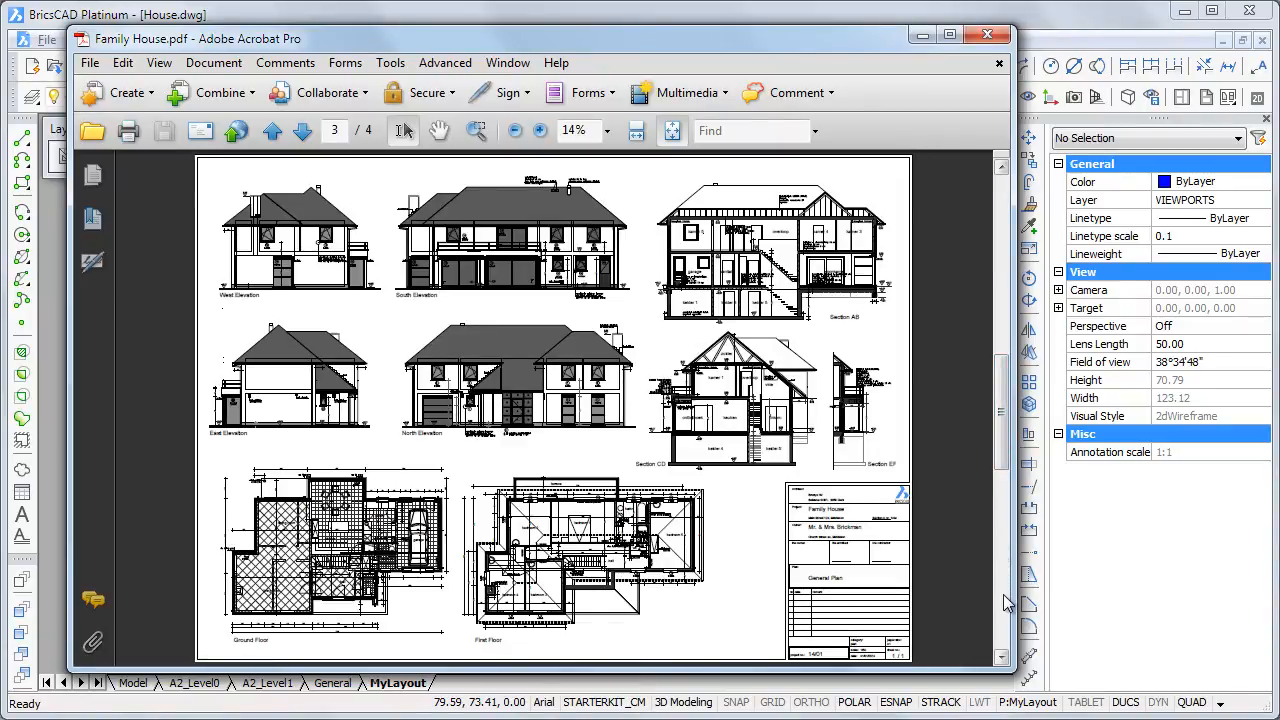
pyautogui.click(302, 131)
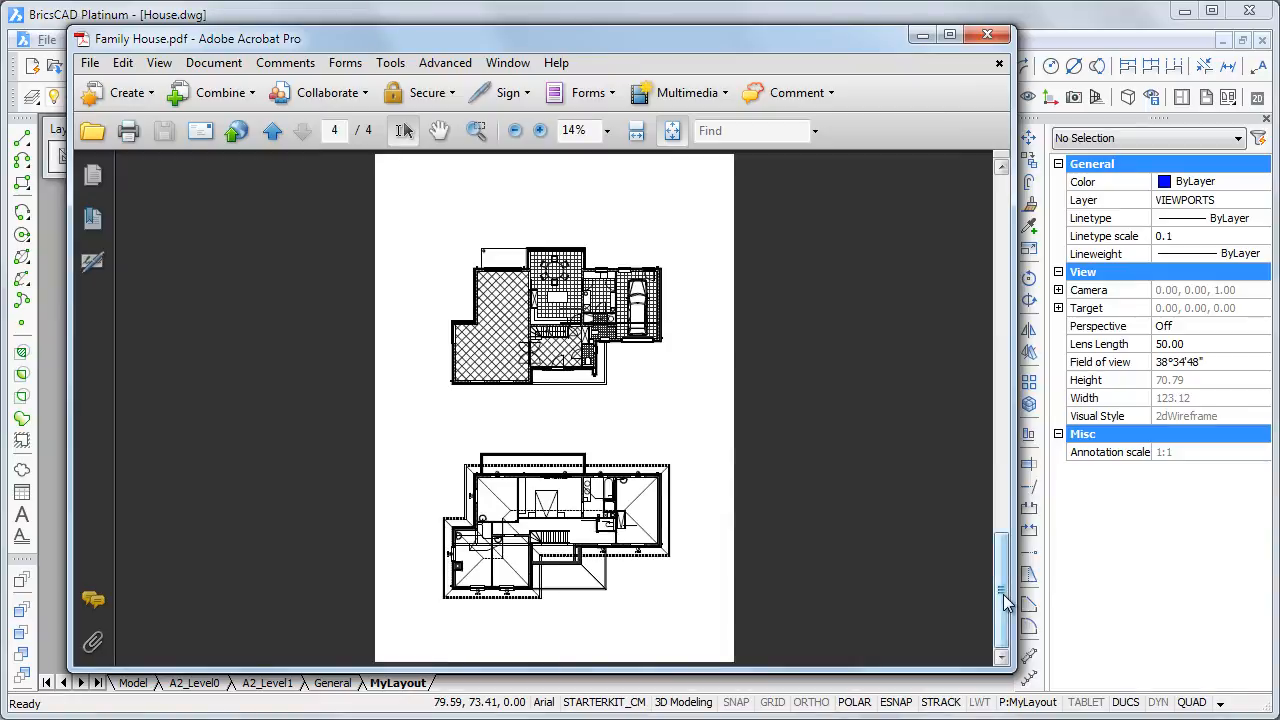